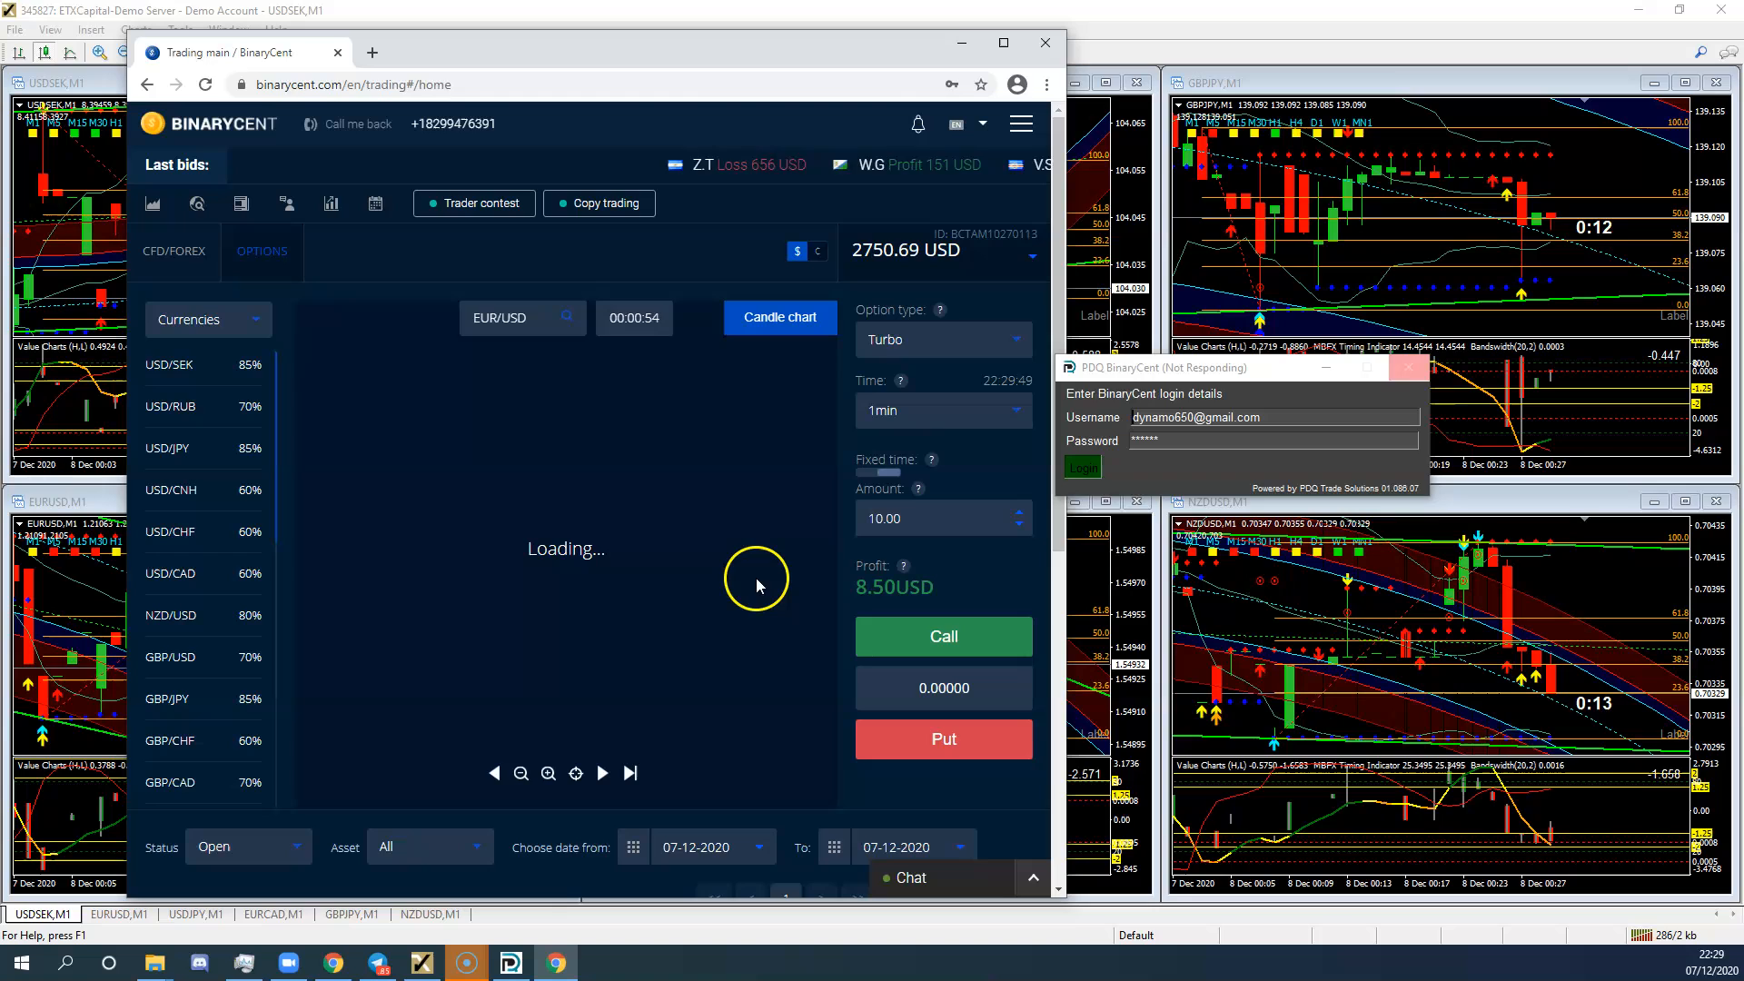
- Set the EUR/USD Turbo trade amount to 1.00 and scroll down the asset list
left_click(944, 519)
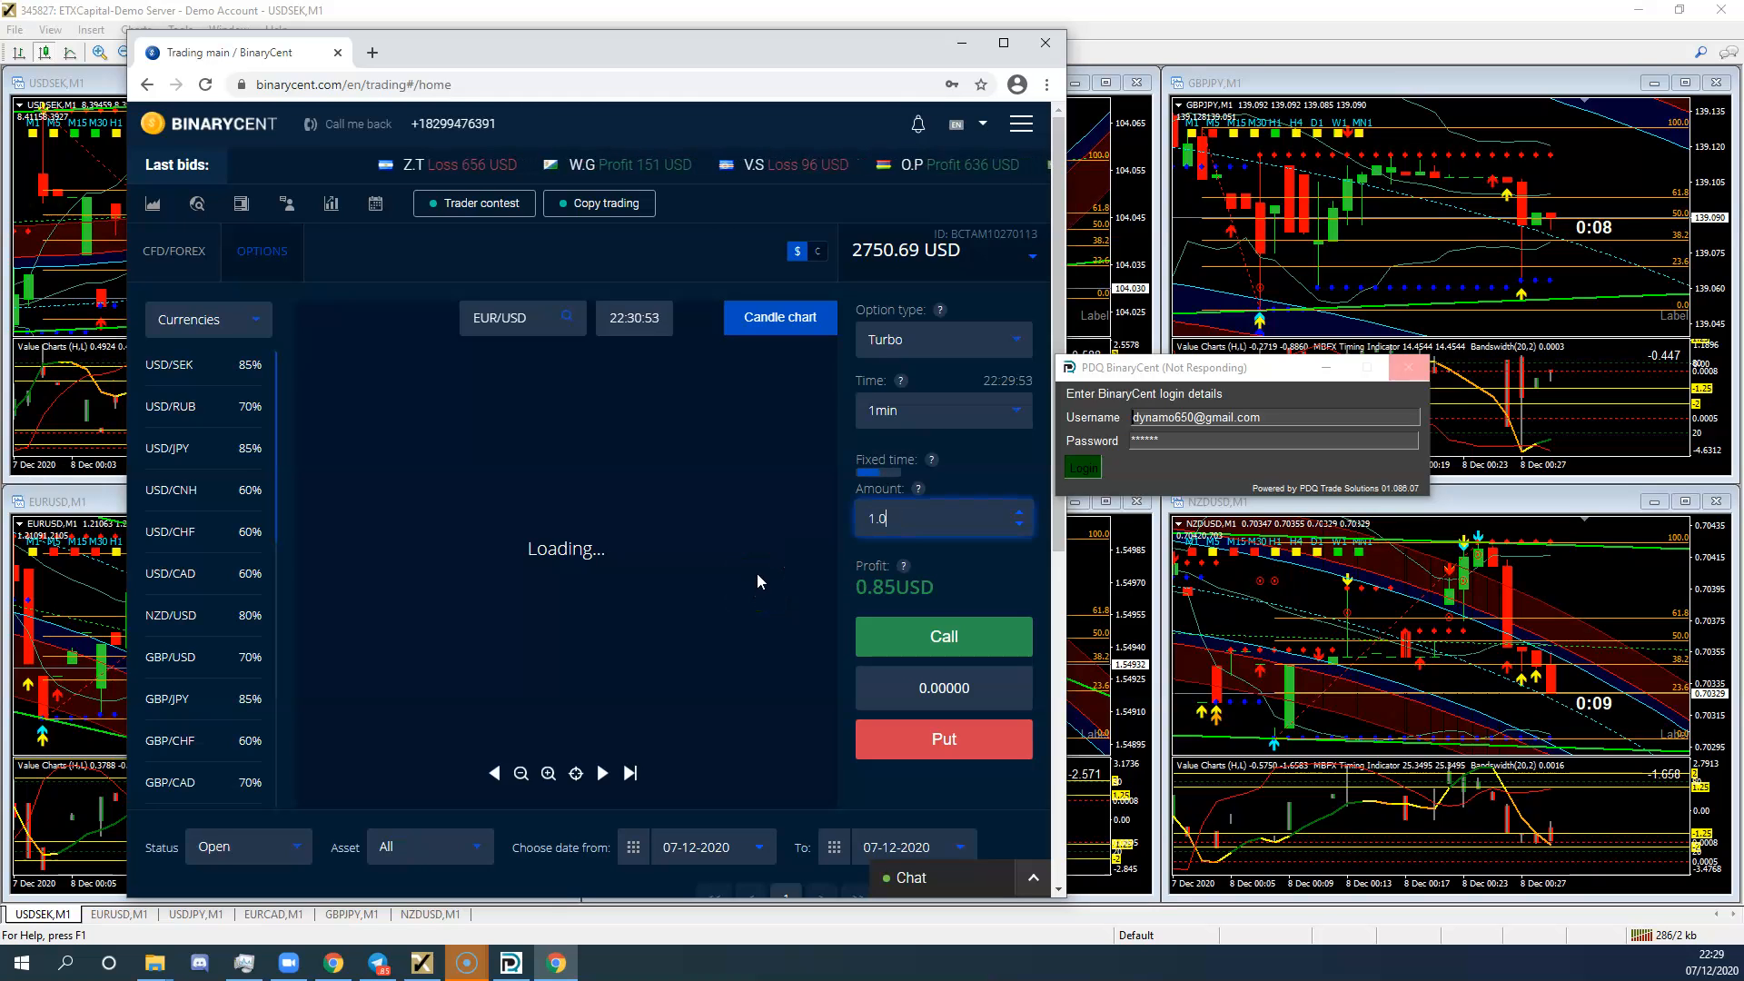
scroll("down", 3)
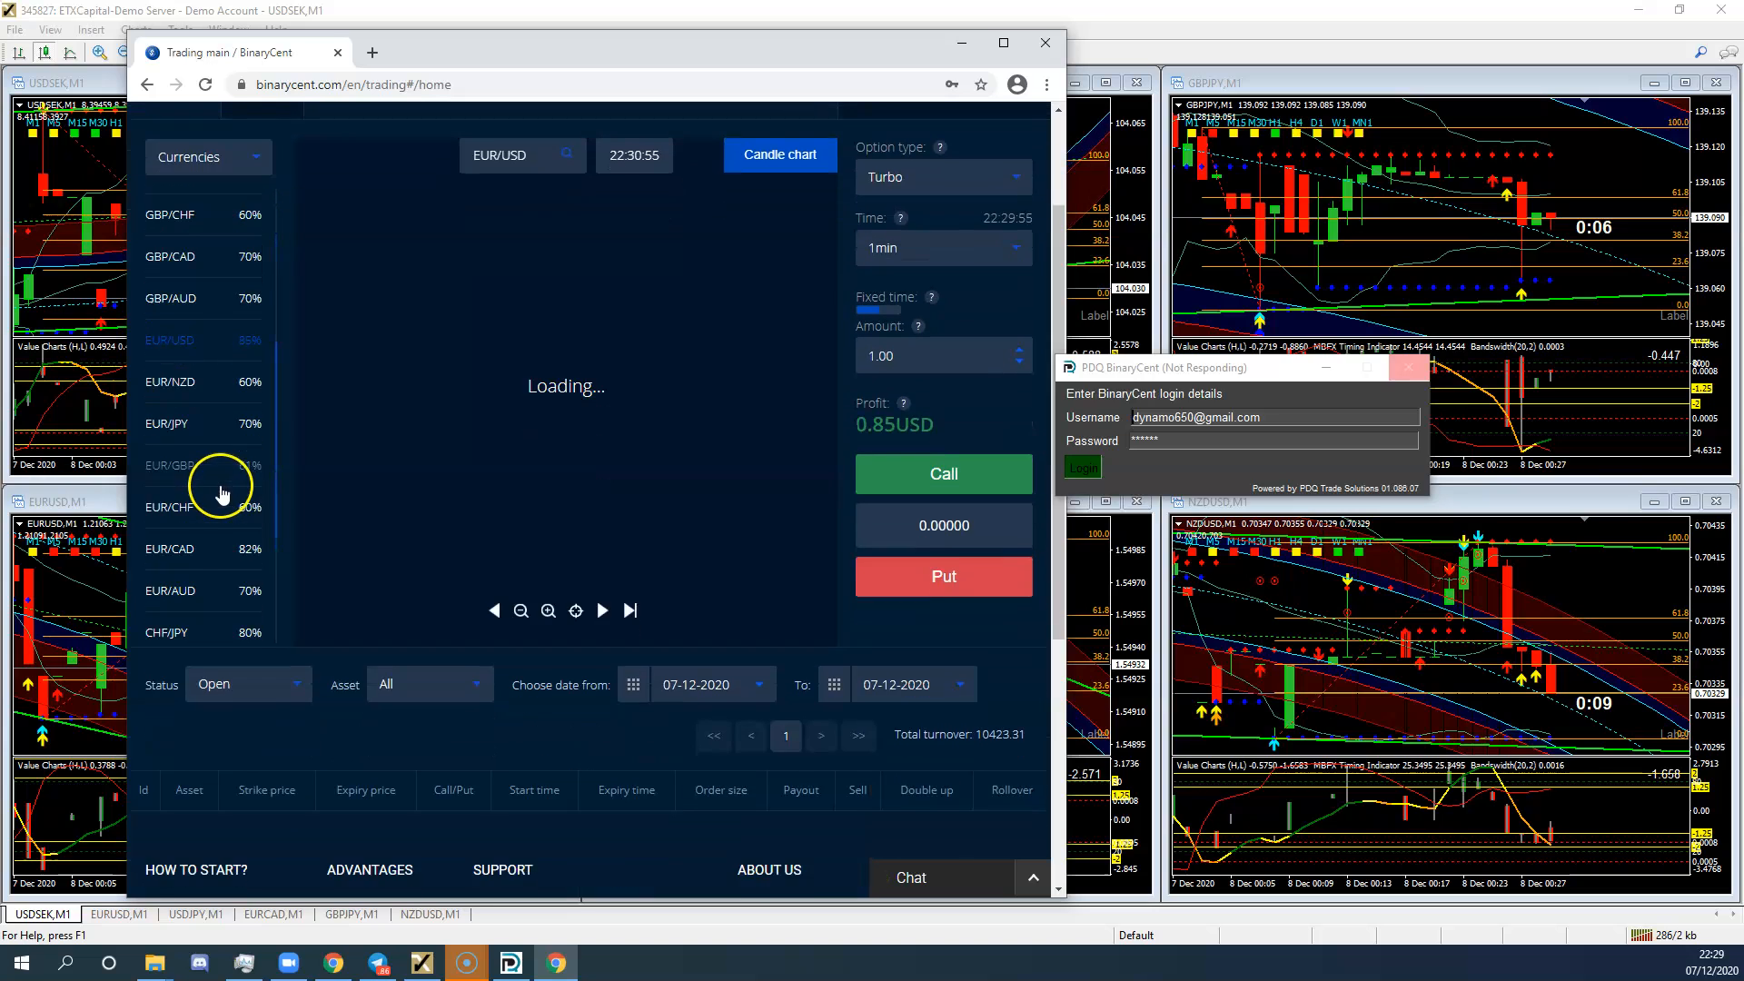
scroll("down", 3)
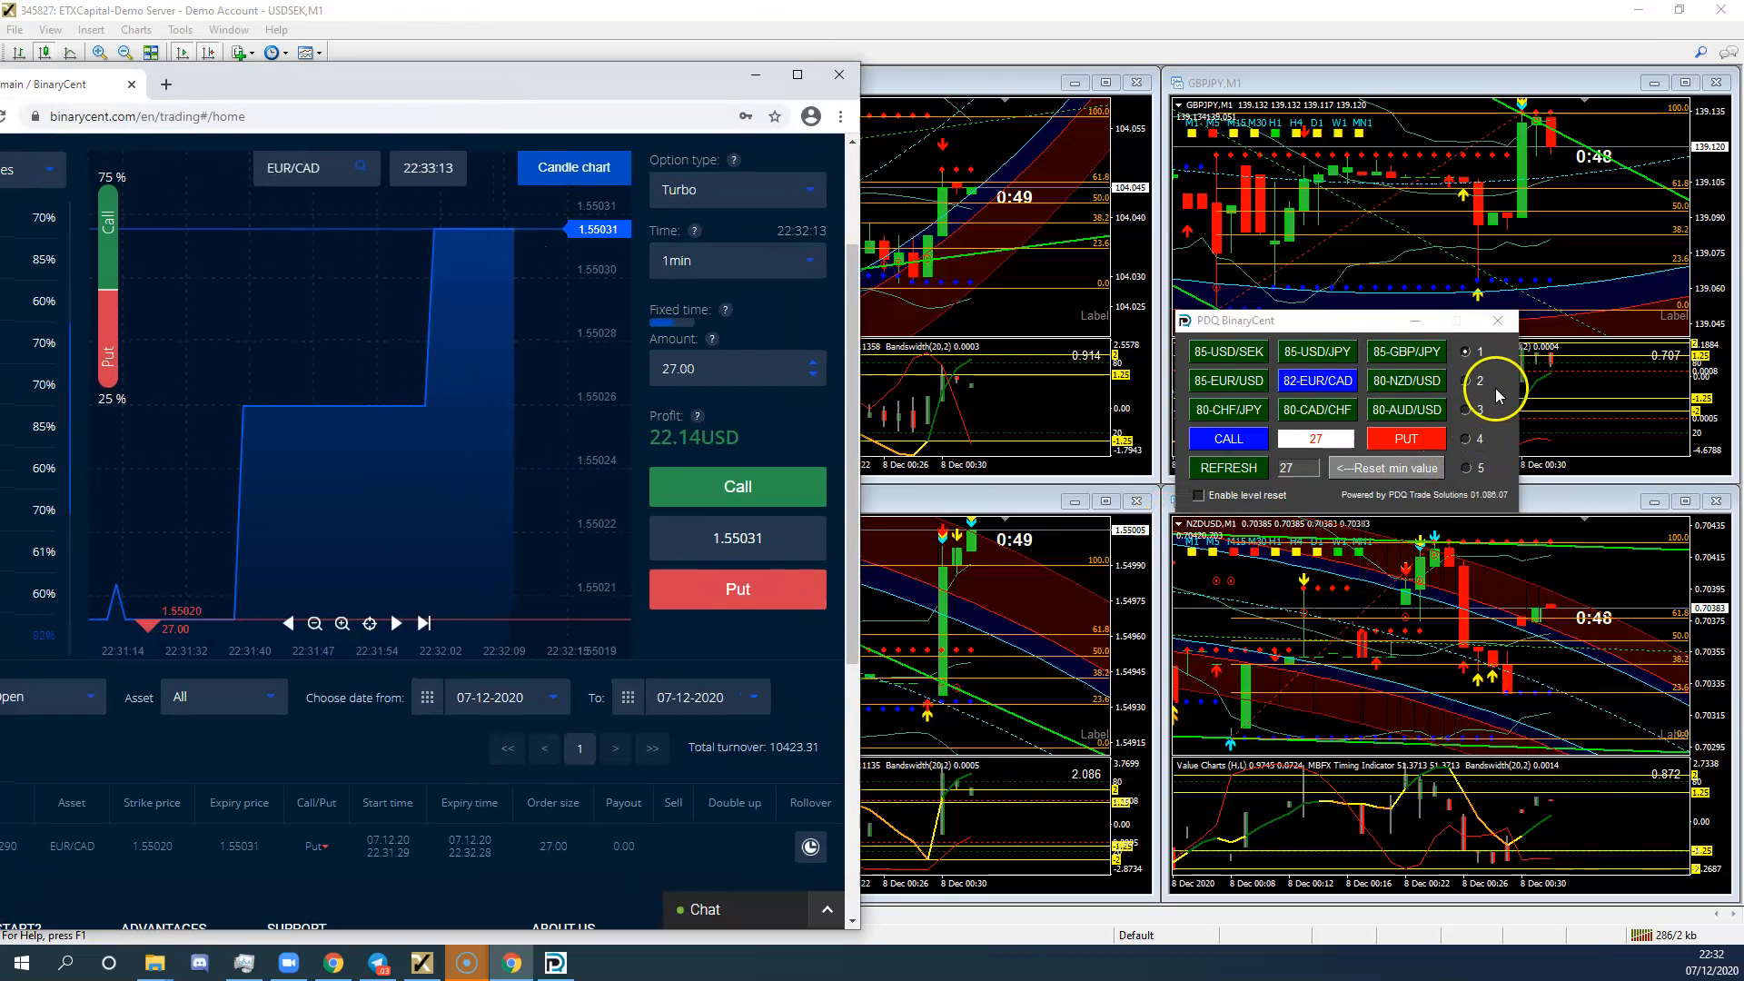
- Select stake level 2 (60.75), zoom the chart, and place a EUR/CAD put
left_click(1468, 381)
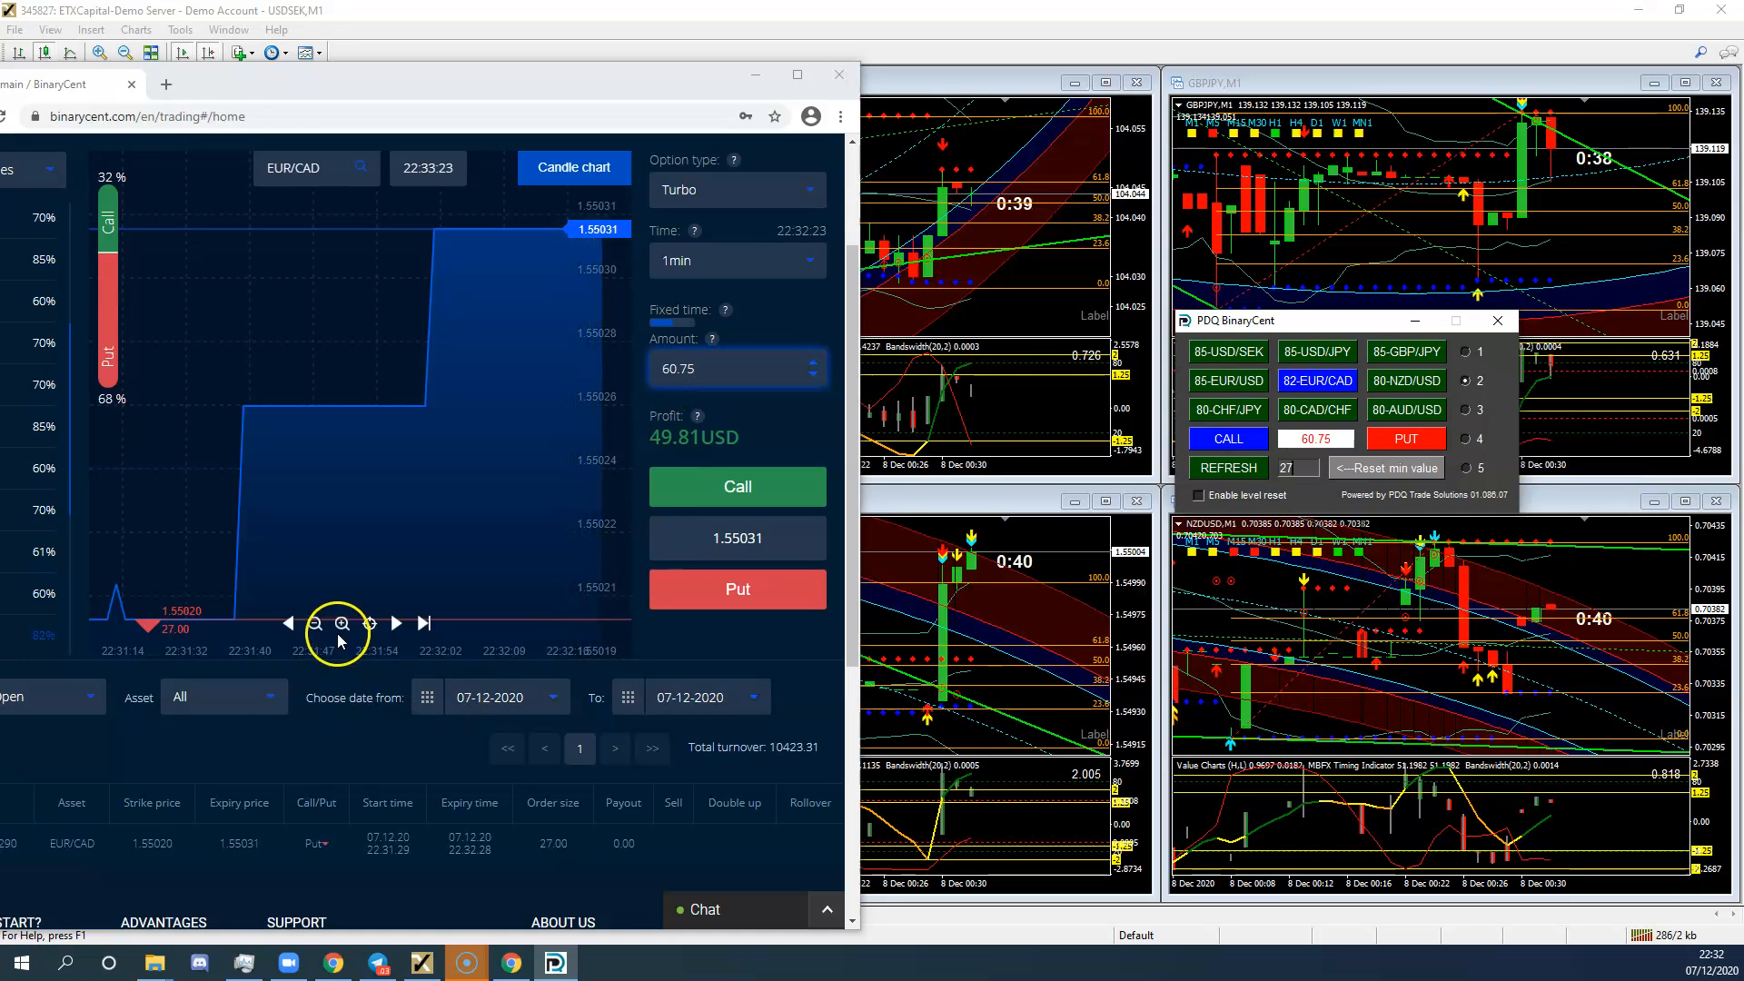
left_click(317, 623)
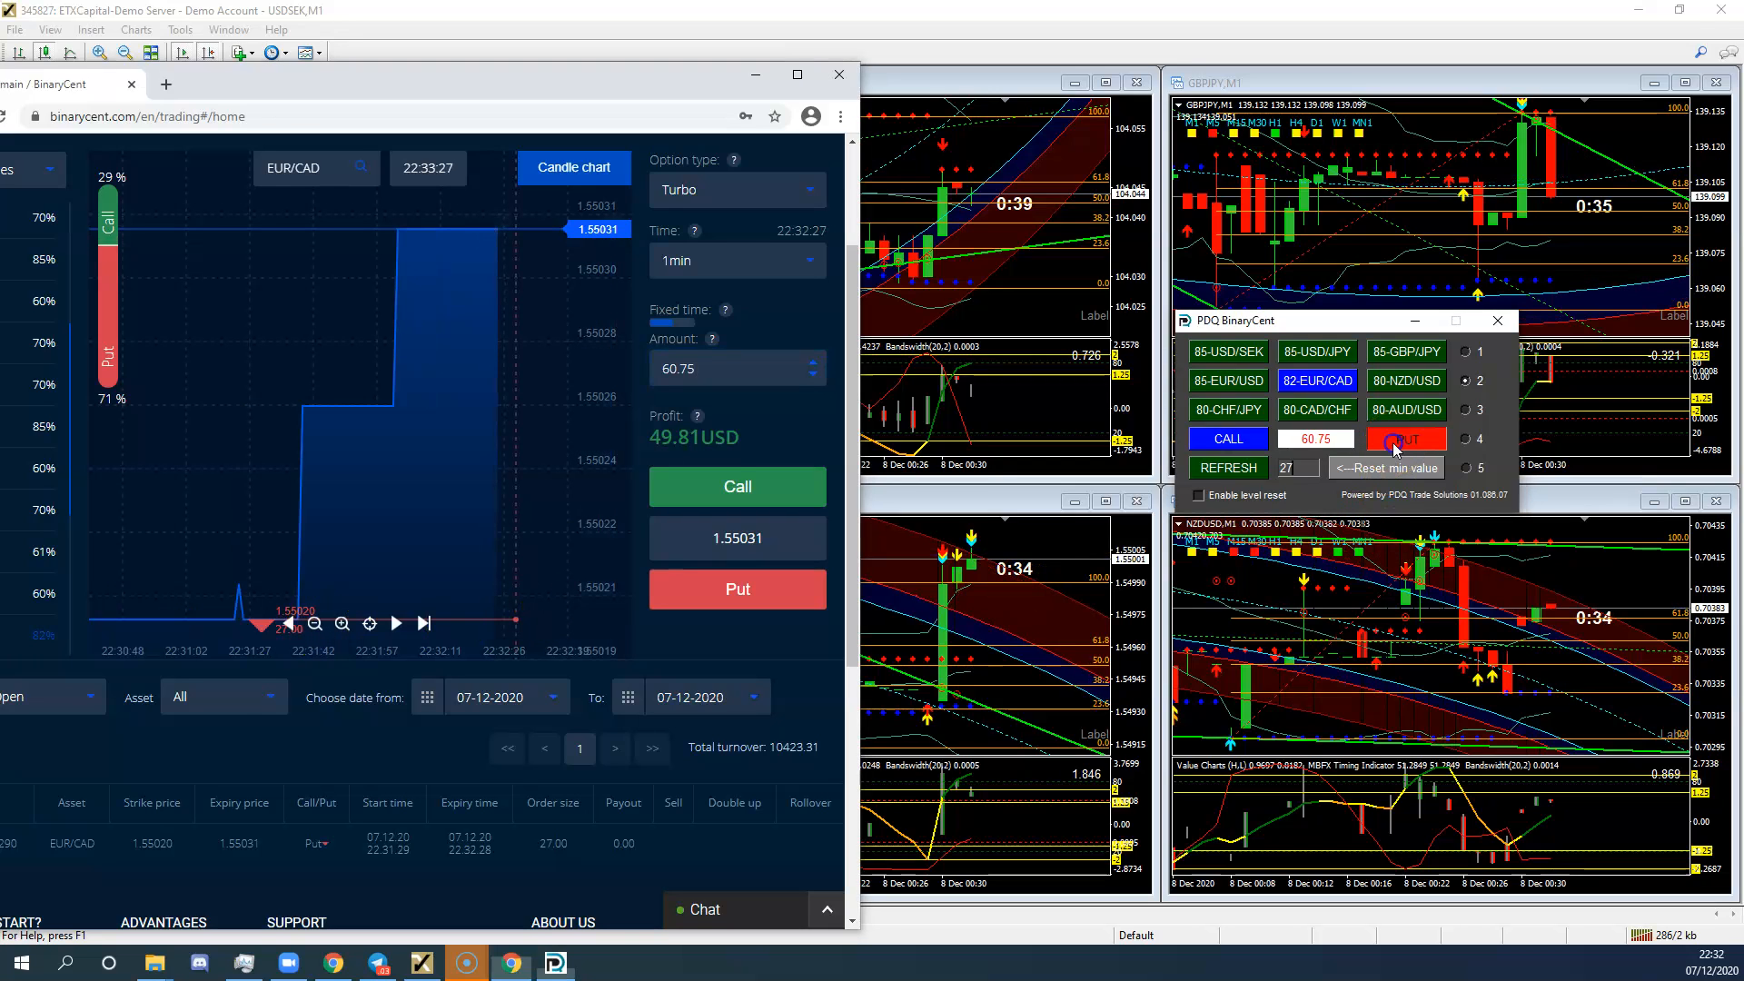
left_click(1406, 437)
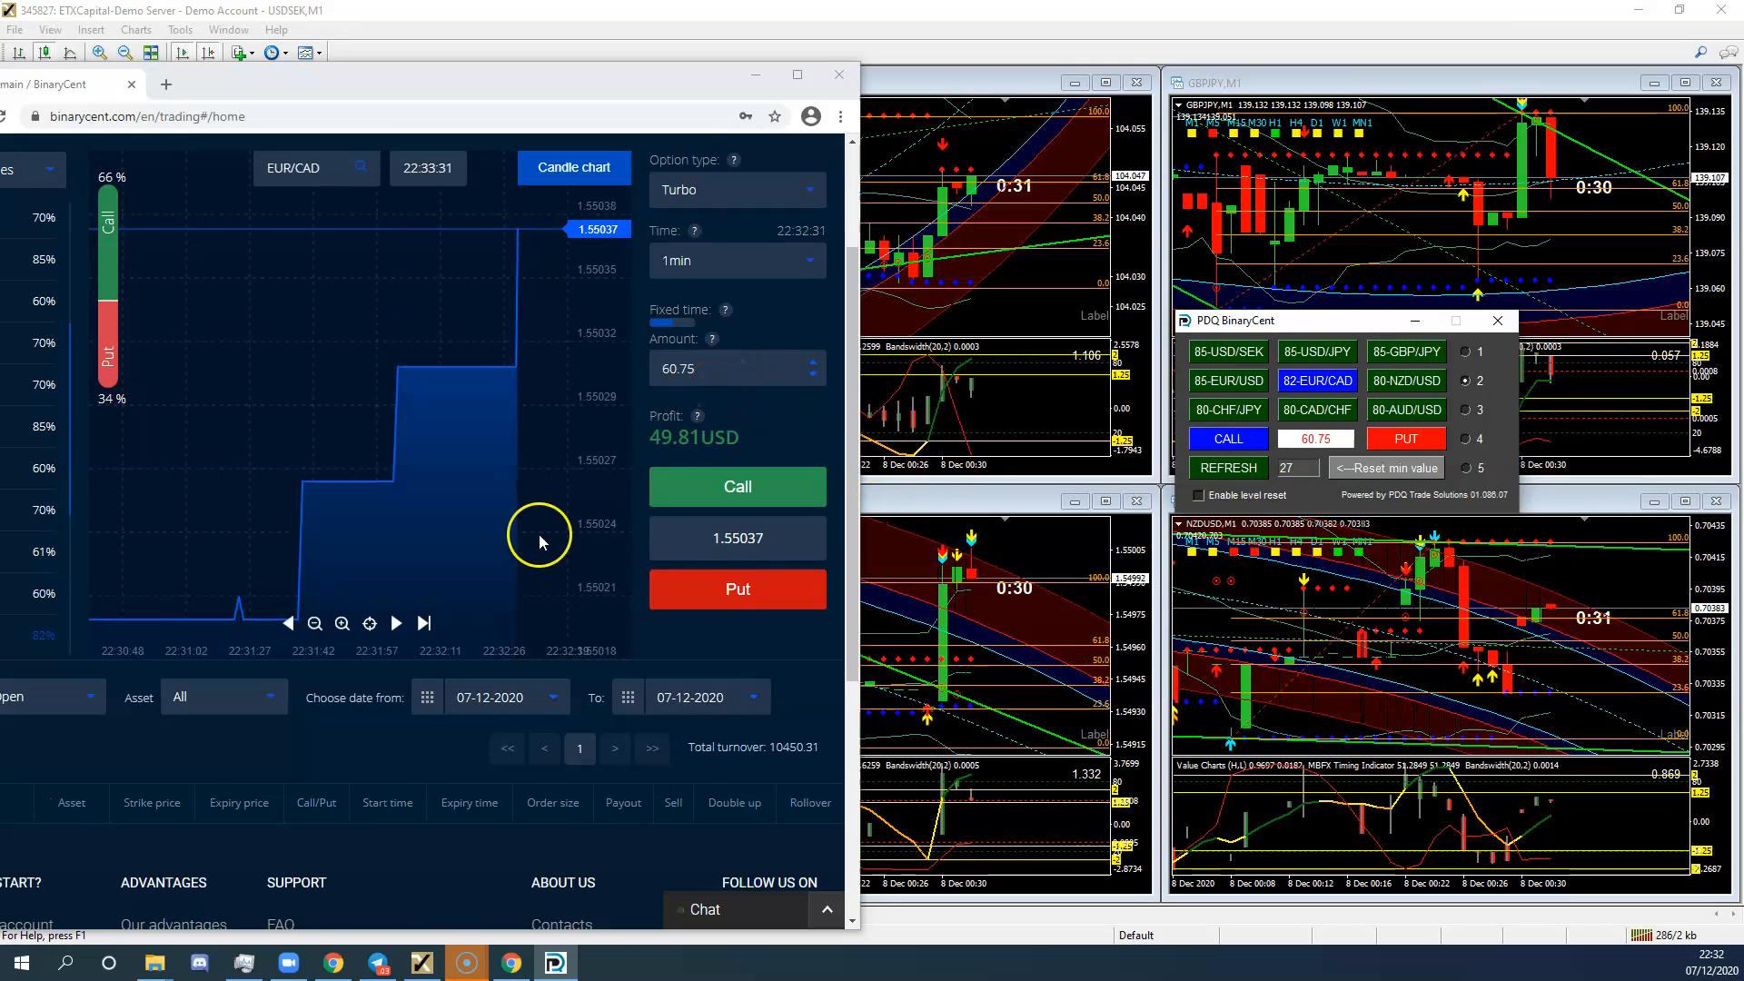
scroll("down", 3)
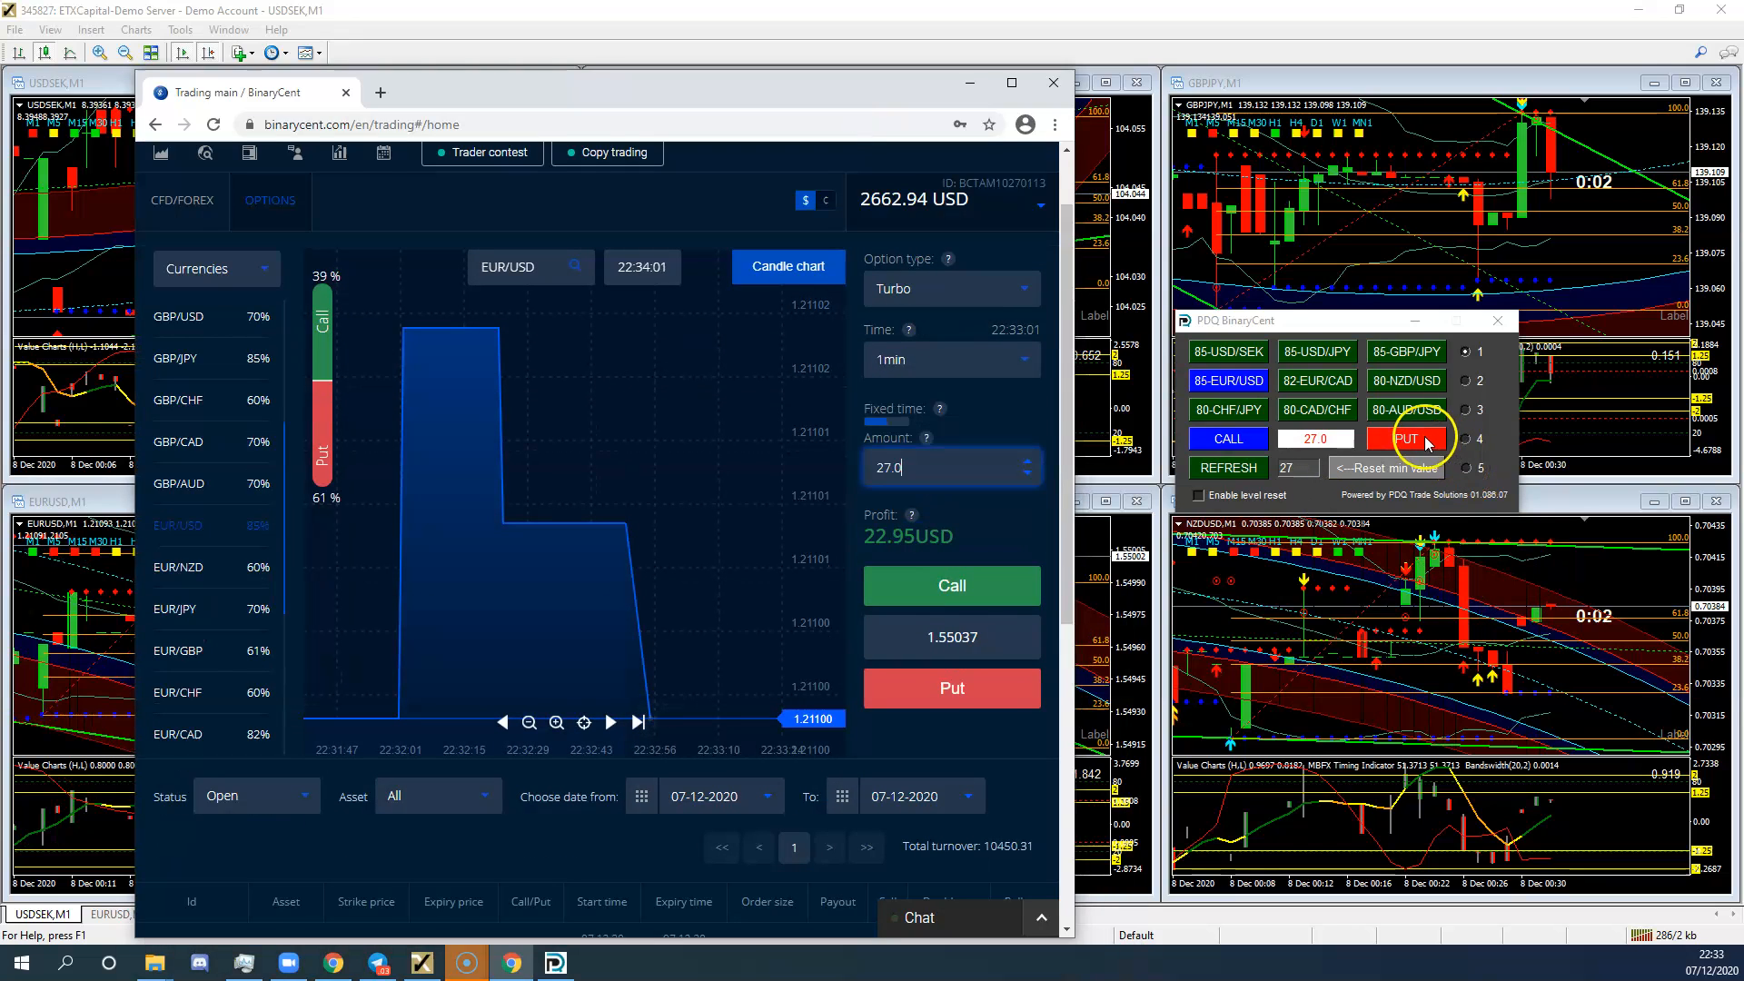
- Send a 27.0 EUR/USD put order from the PDQ panel
left_click(1406, 437)
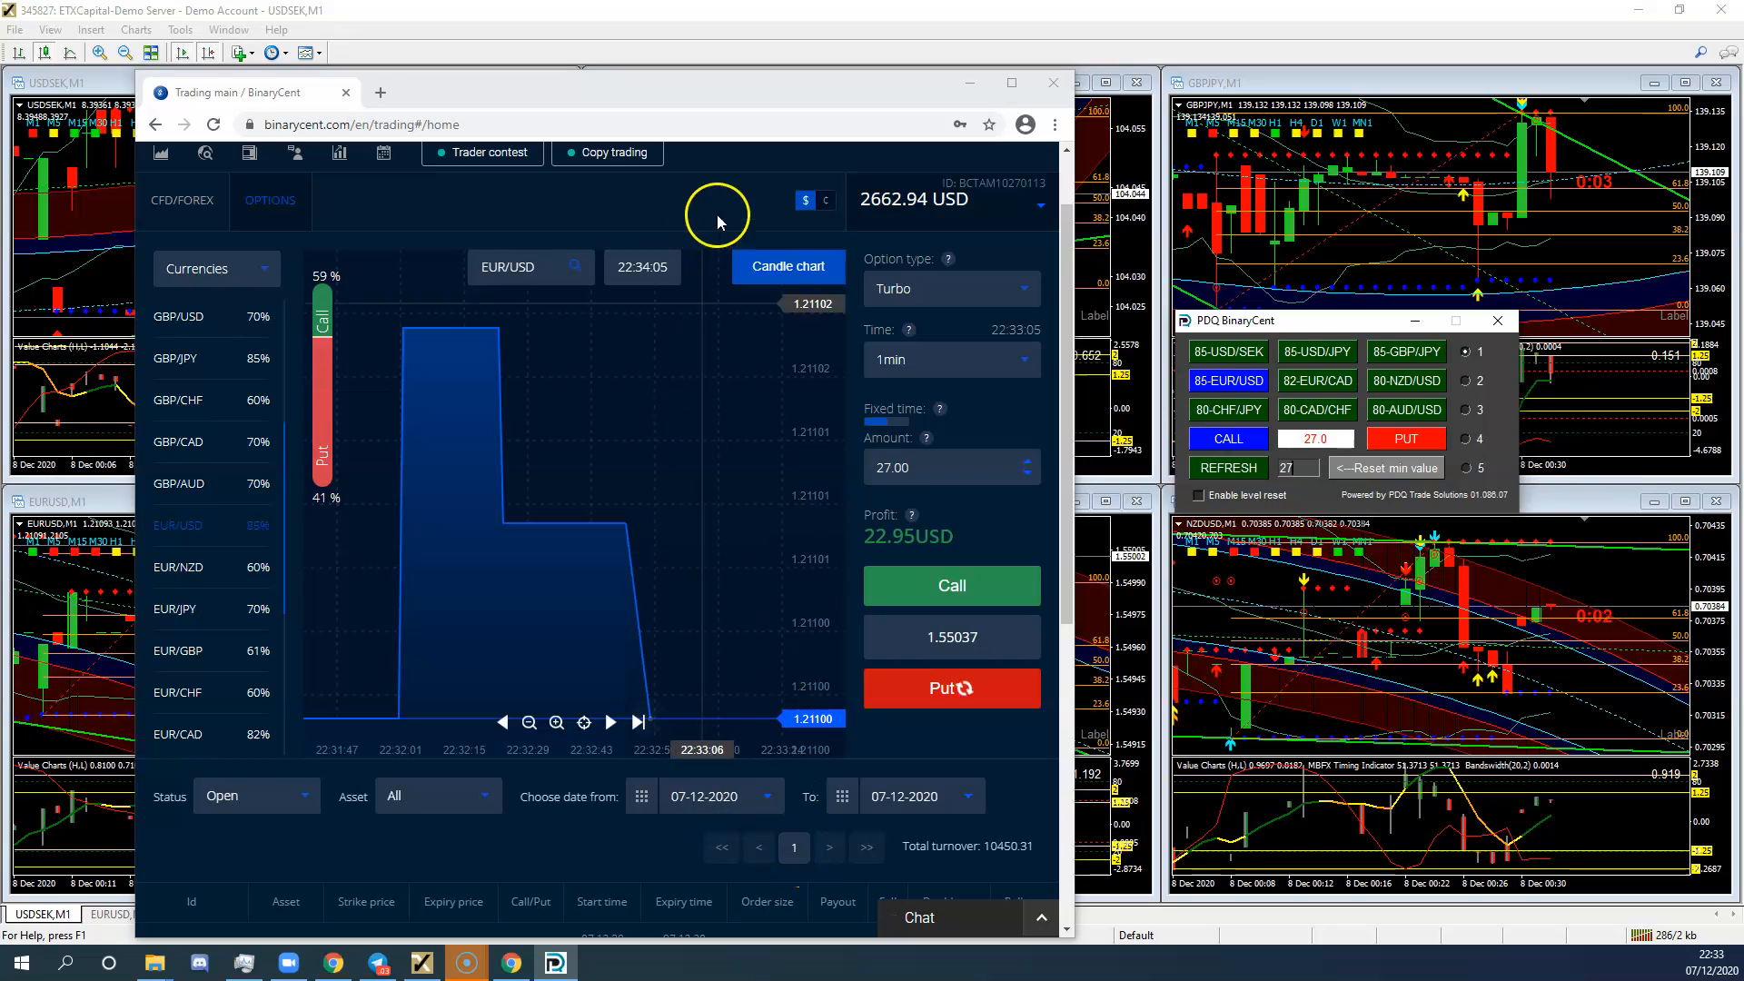
scroll("down", 3)
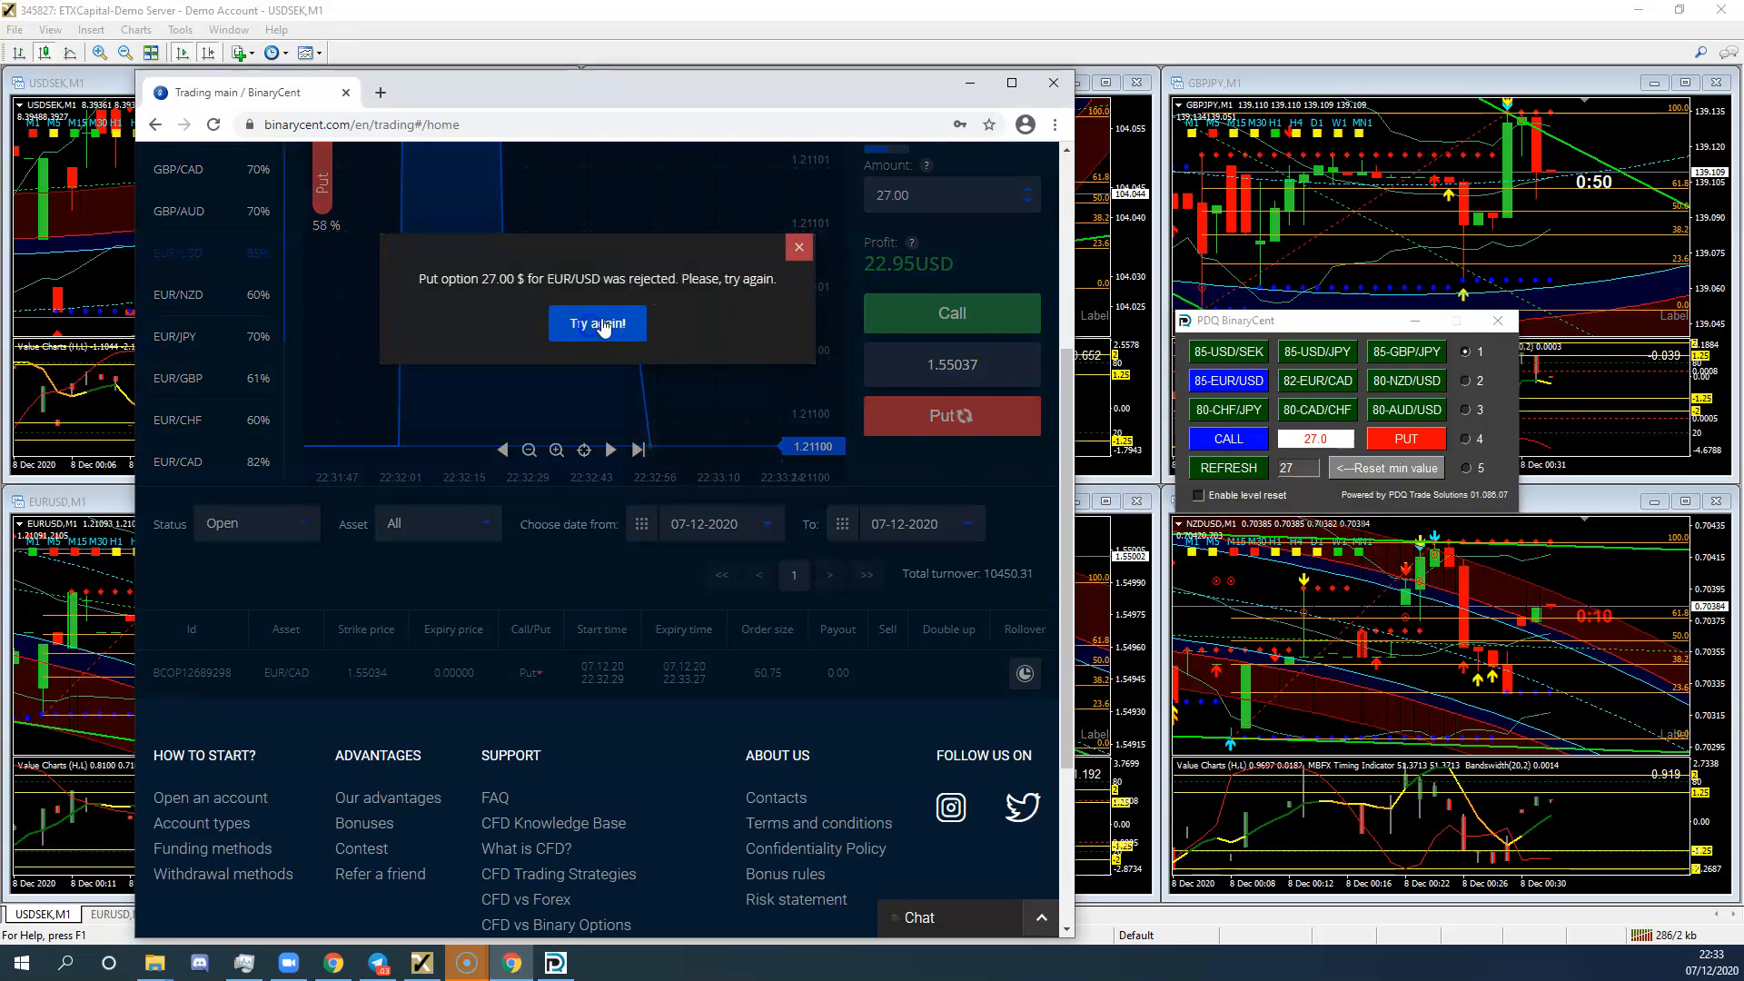
- Choose 'Try again!' on the rejected 27.00 EUR/USD put popup
left_click(598, 323)
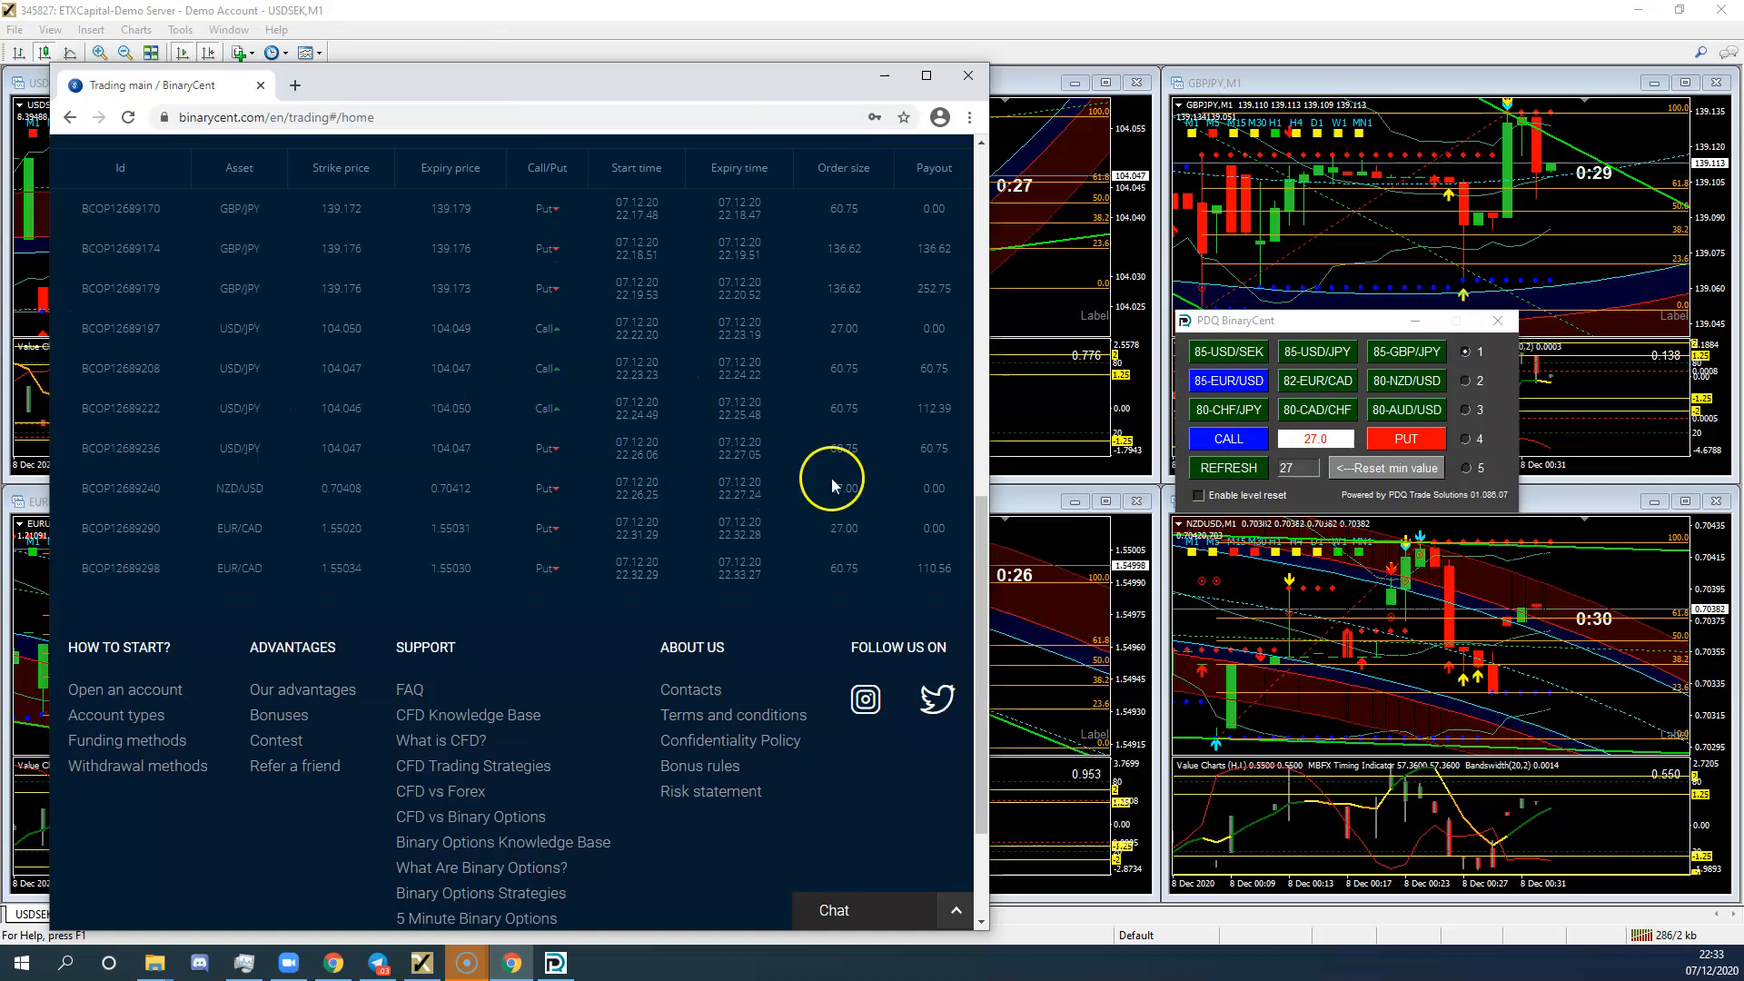
mouse_move(898, 609)
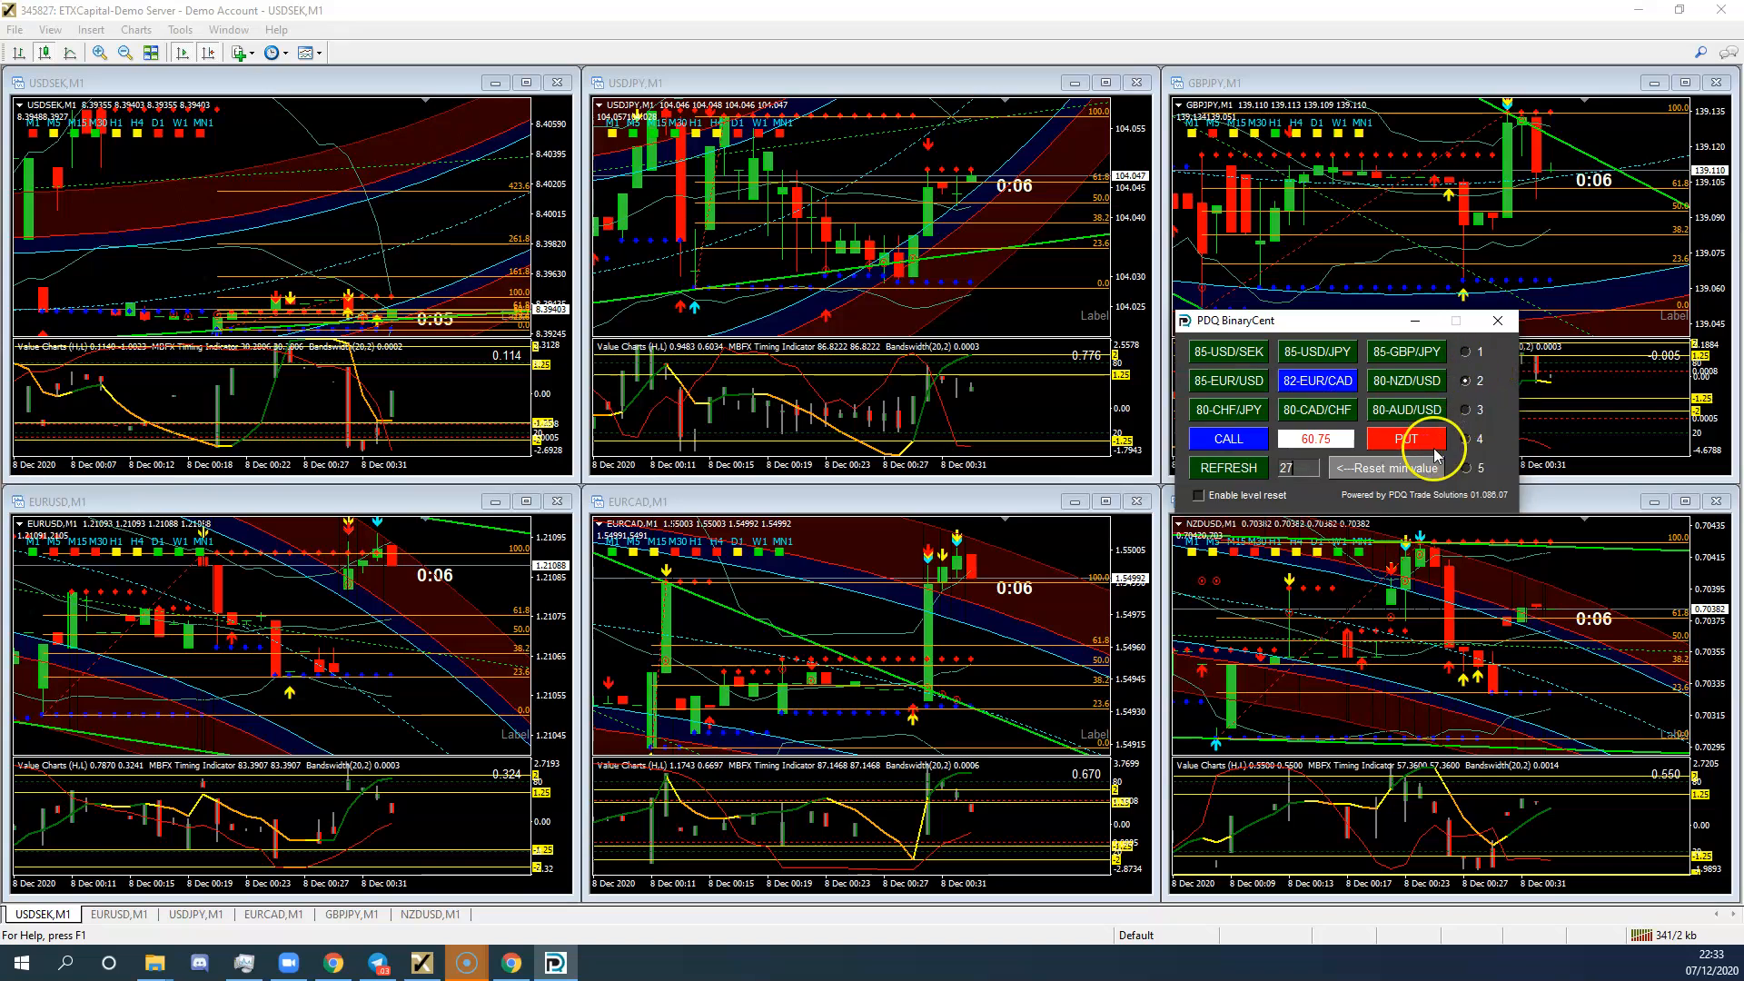
mouse_move(294, 334)
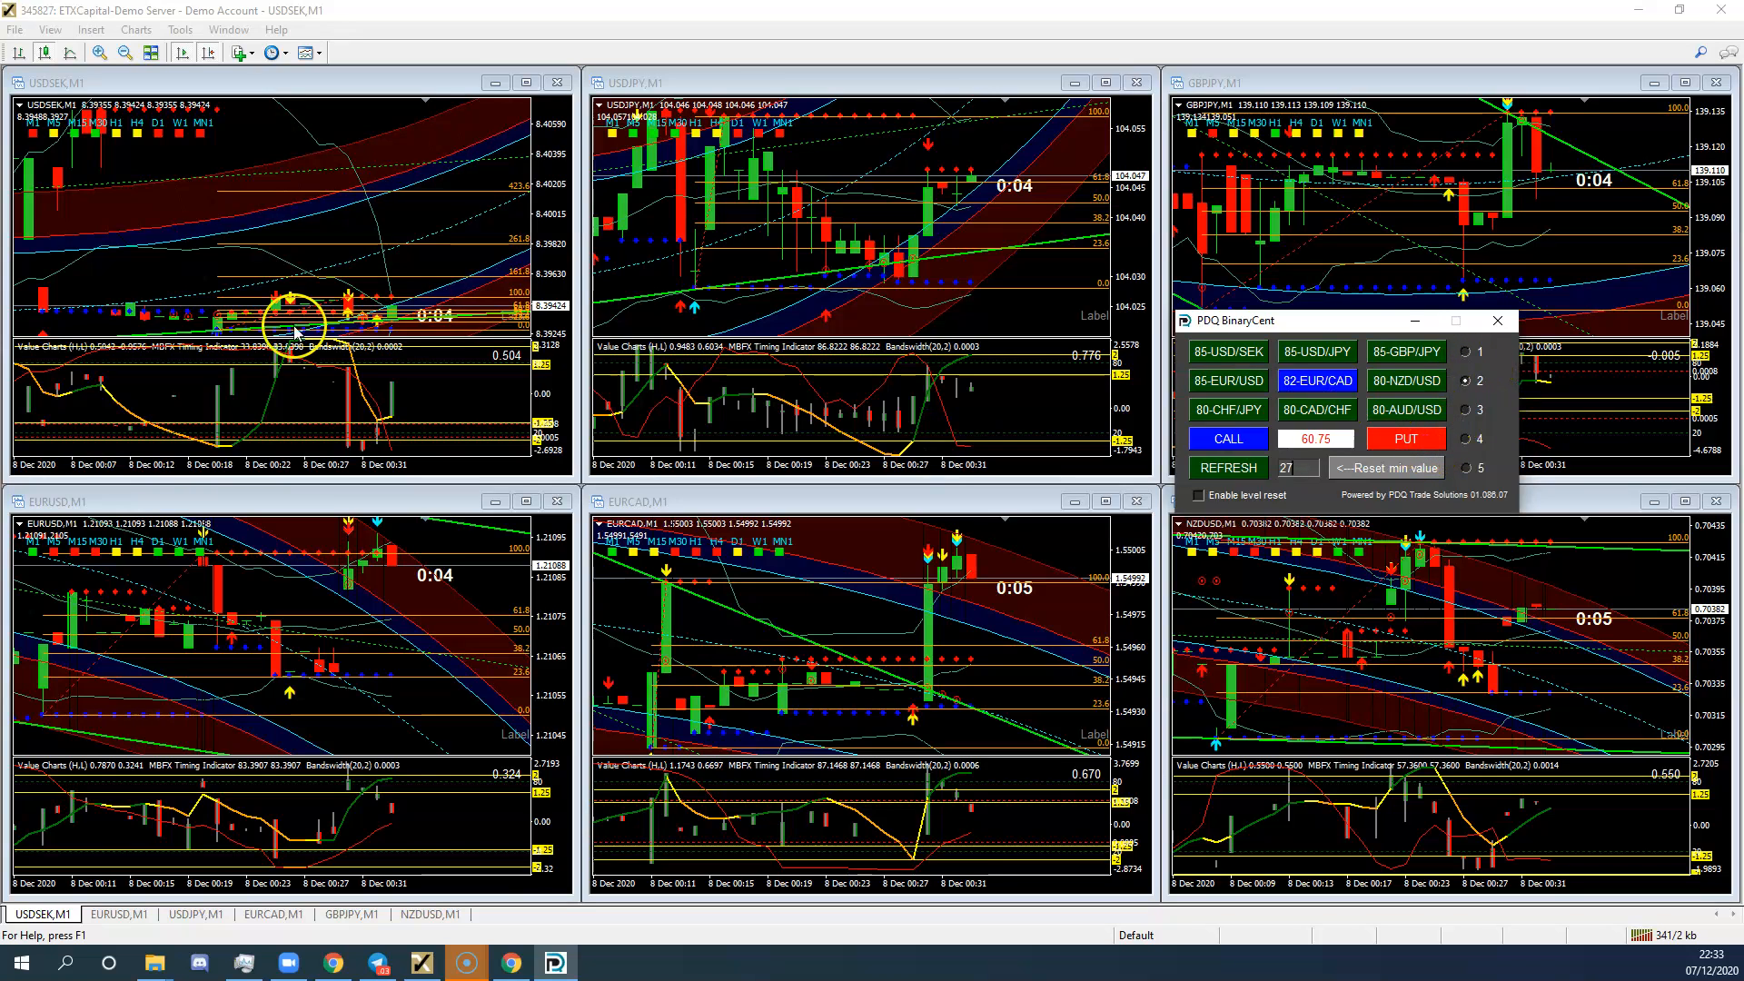
- Send the 60.75 EUR/CAD put from the PDQ panel
left_click(507, 962)
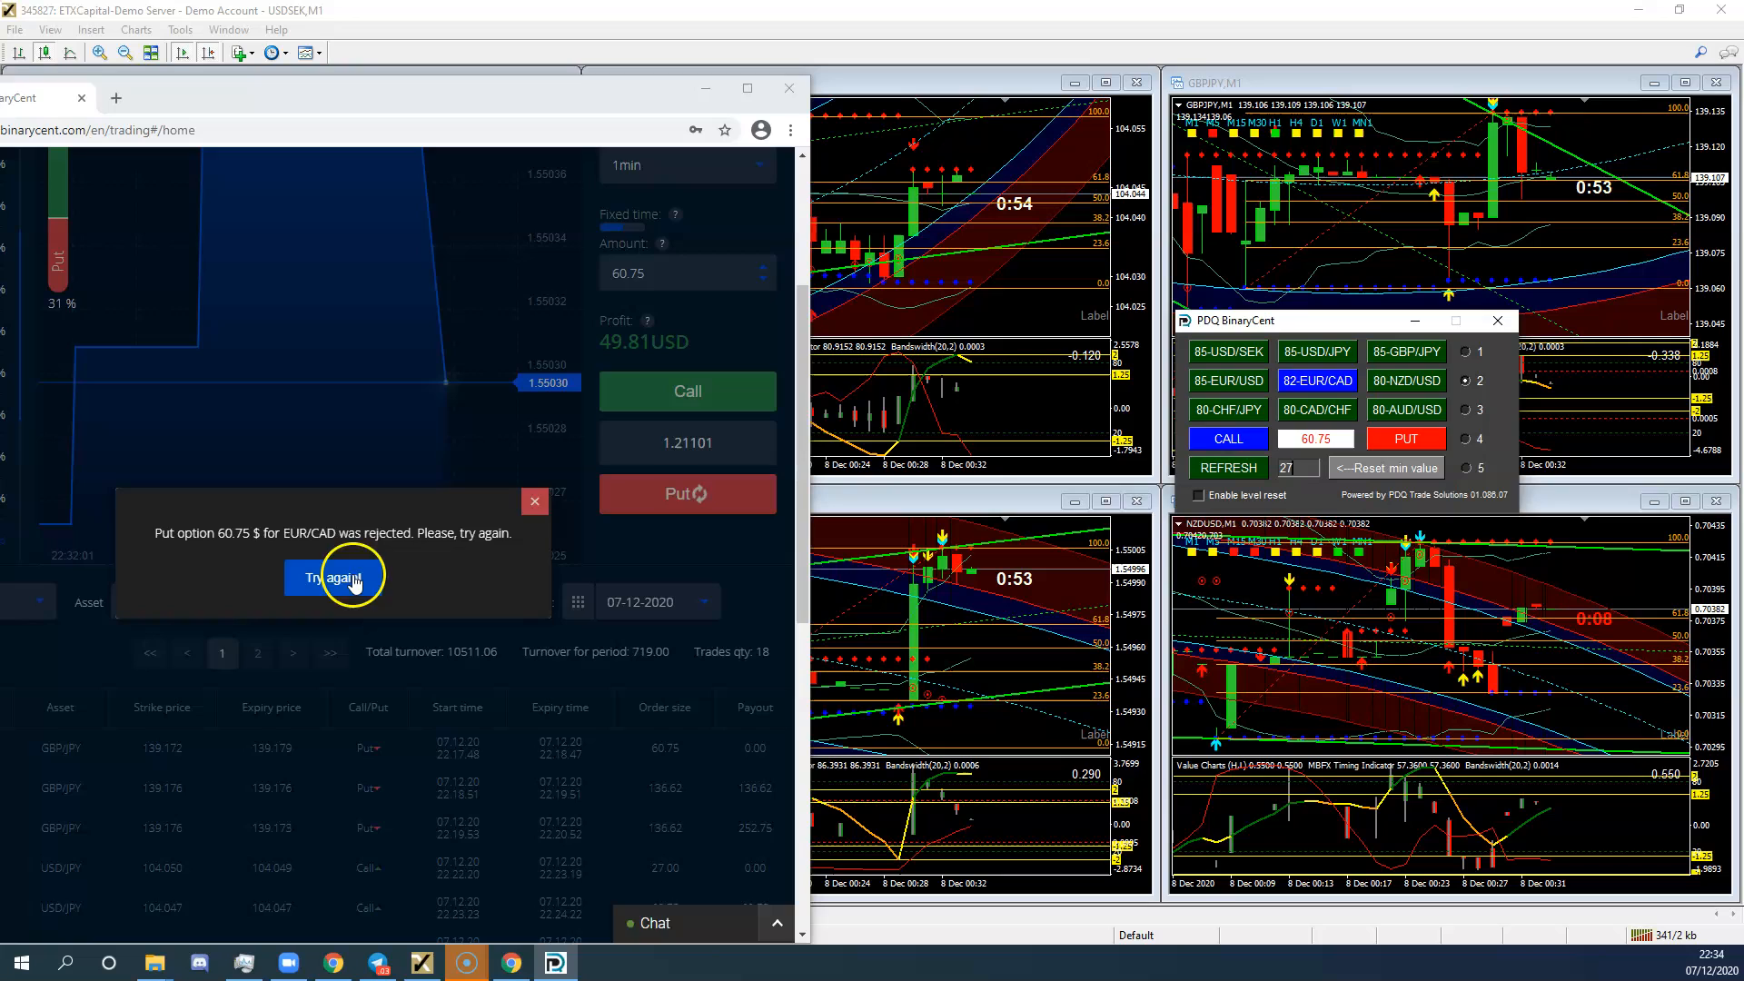
- Dismiss the rejected EUR/CAD put notice, retry the put, and bring BinaryCent forward
left_click(333, 578)
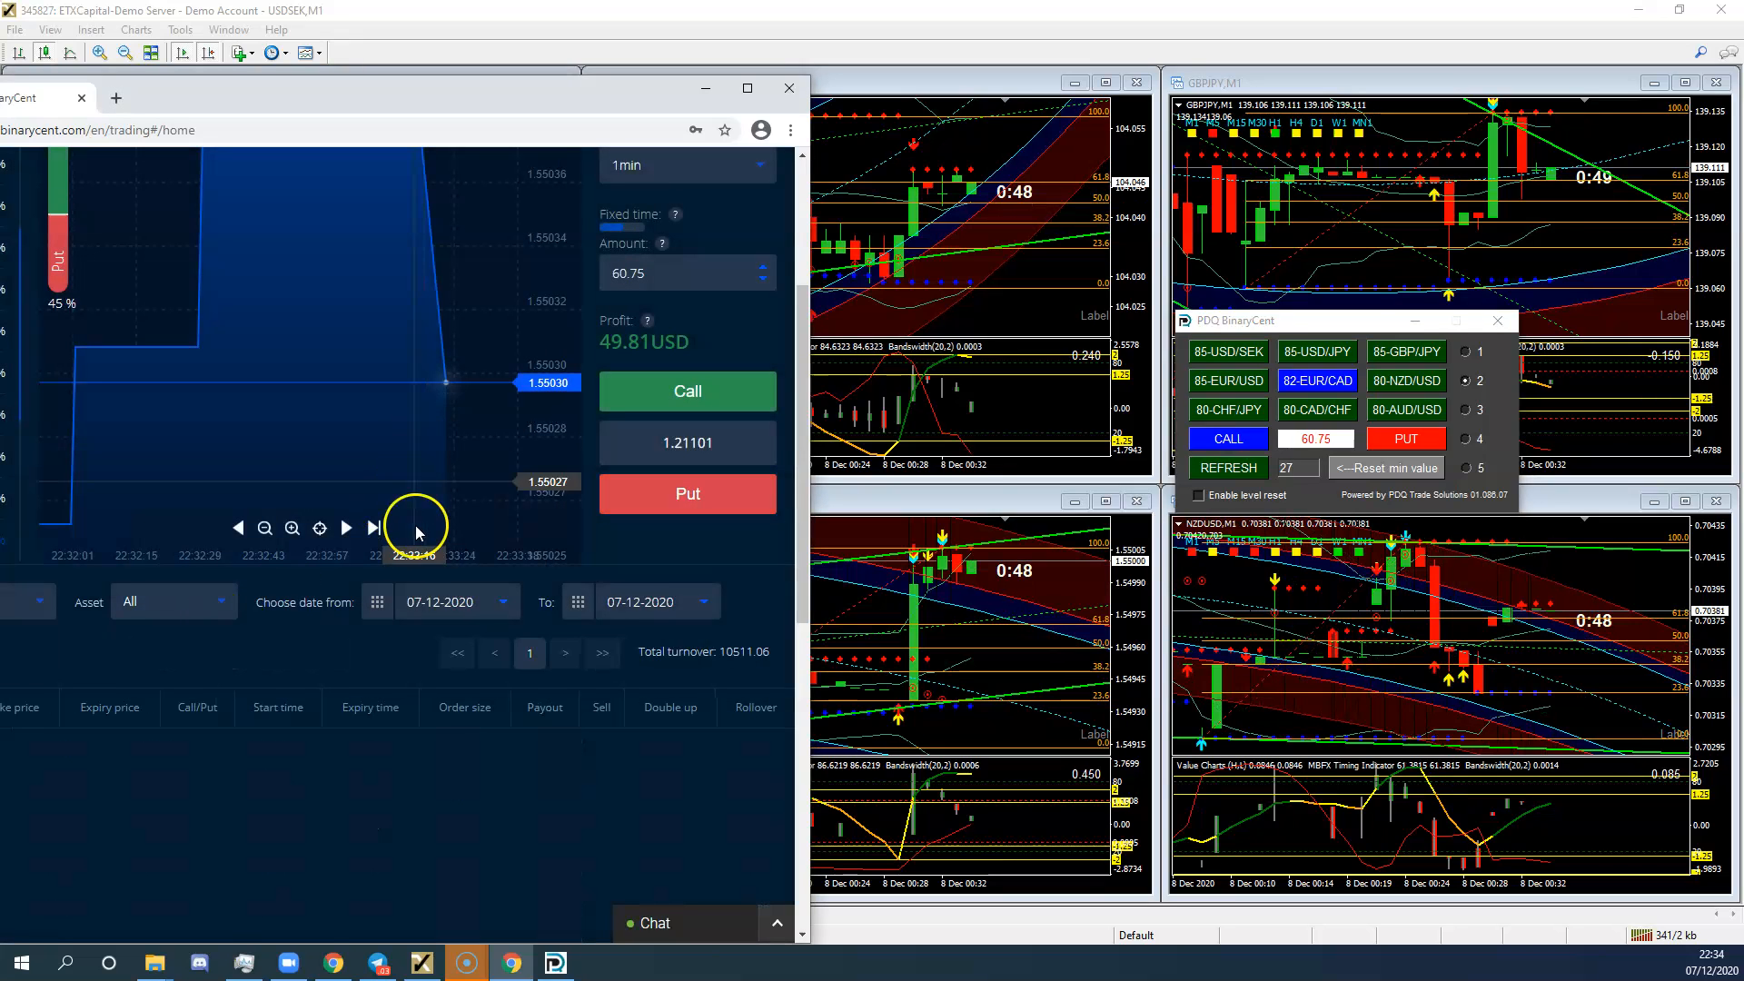
scroll("down", 3)
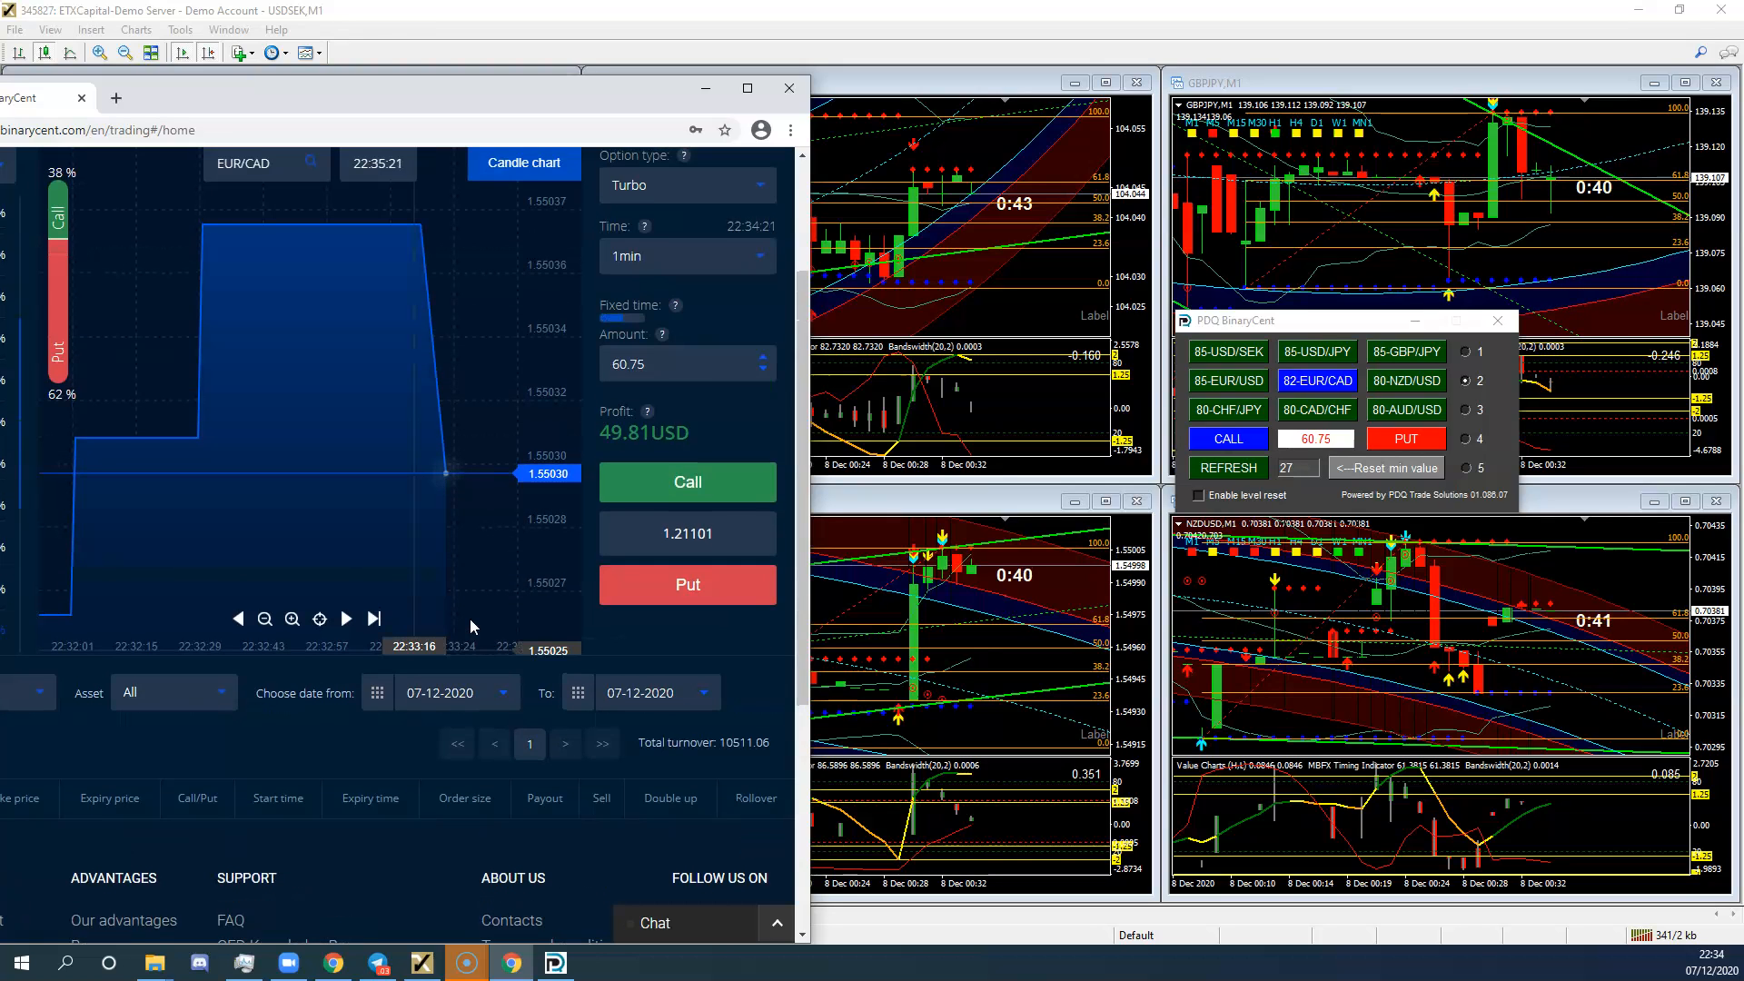
left_click(1406, 437)
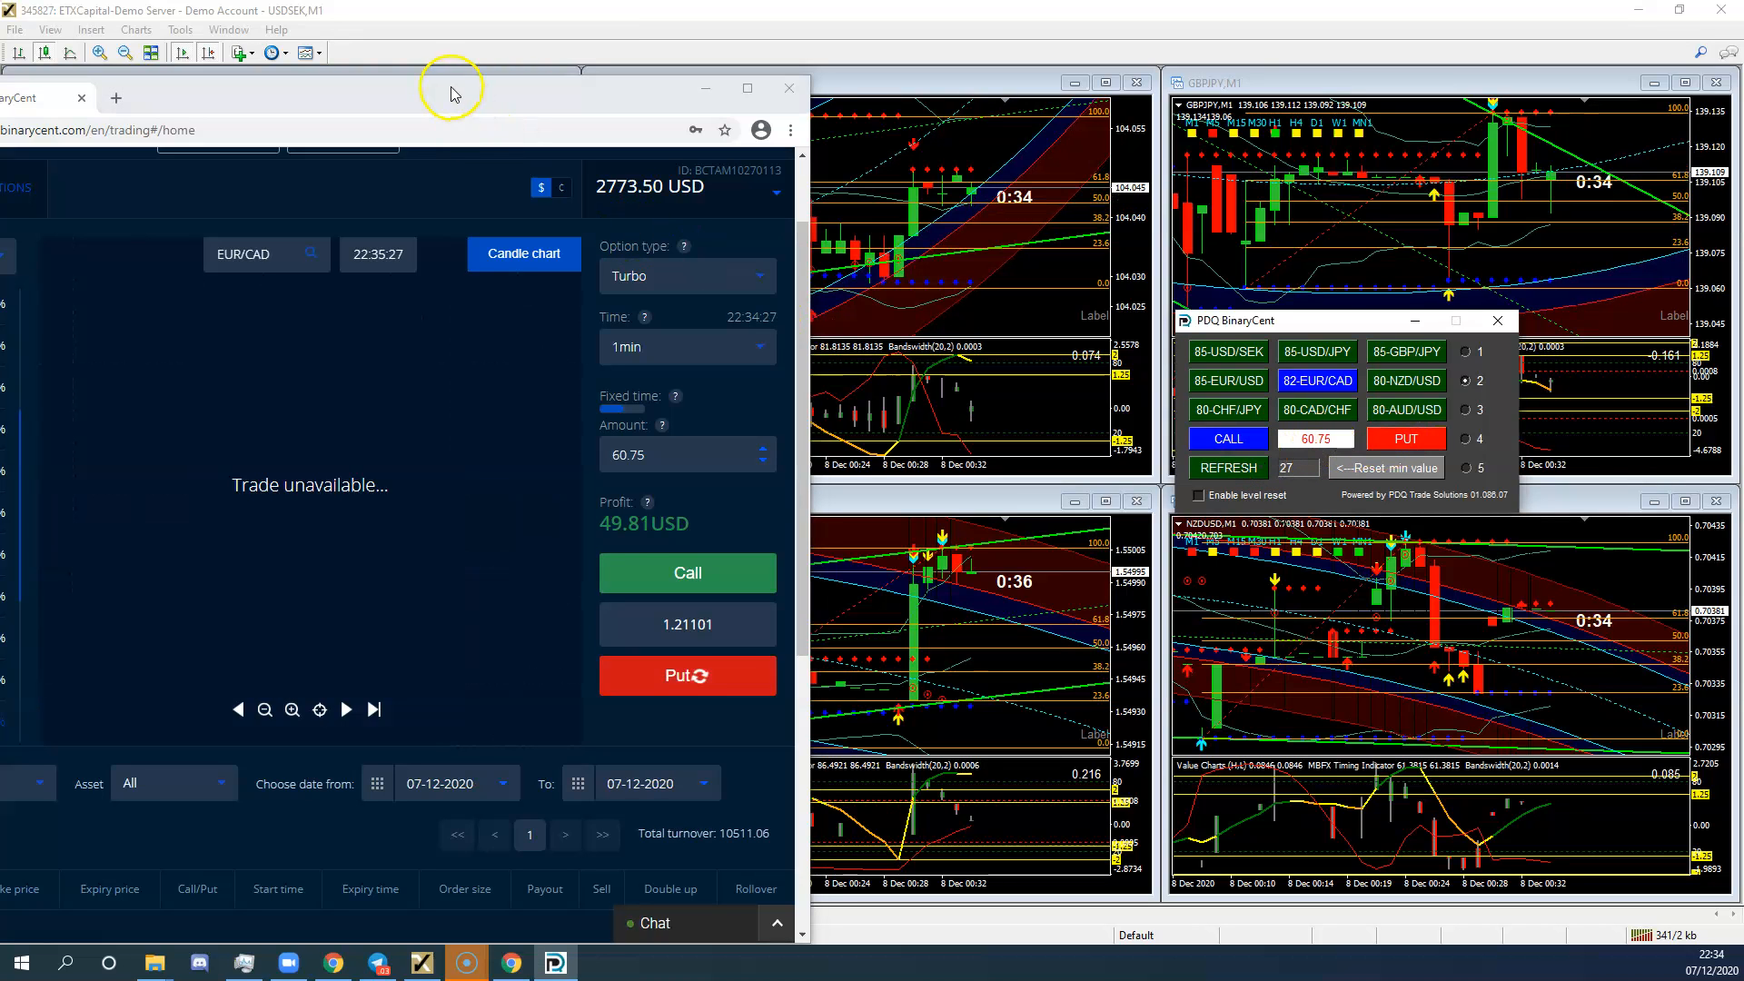
left_click(789, 88)
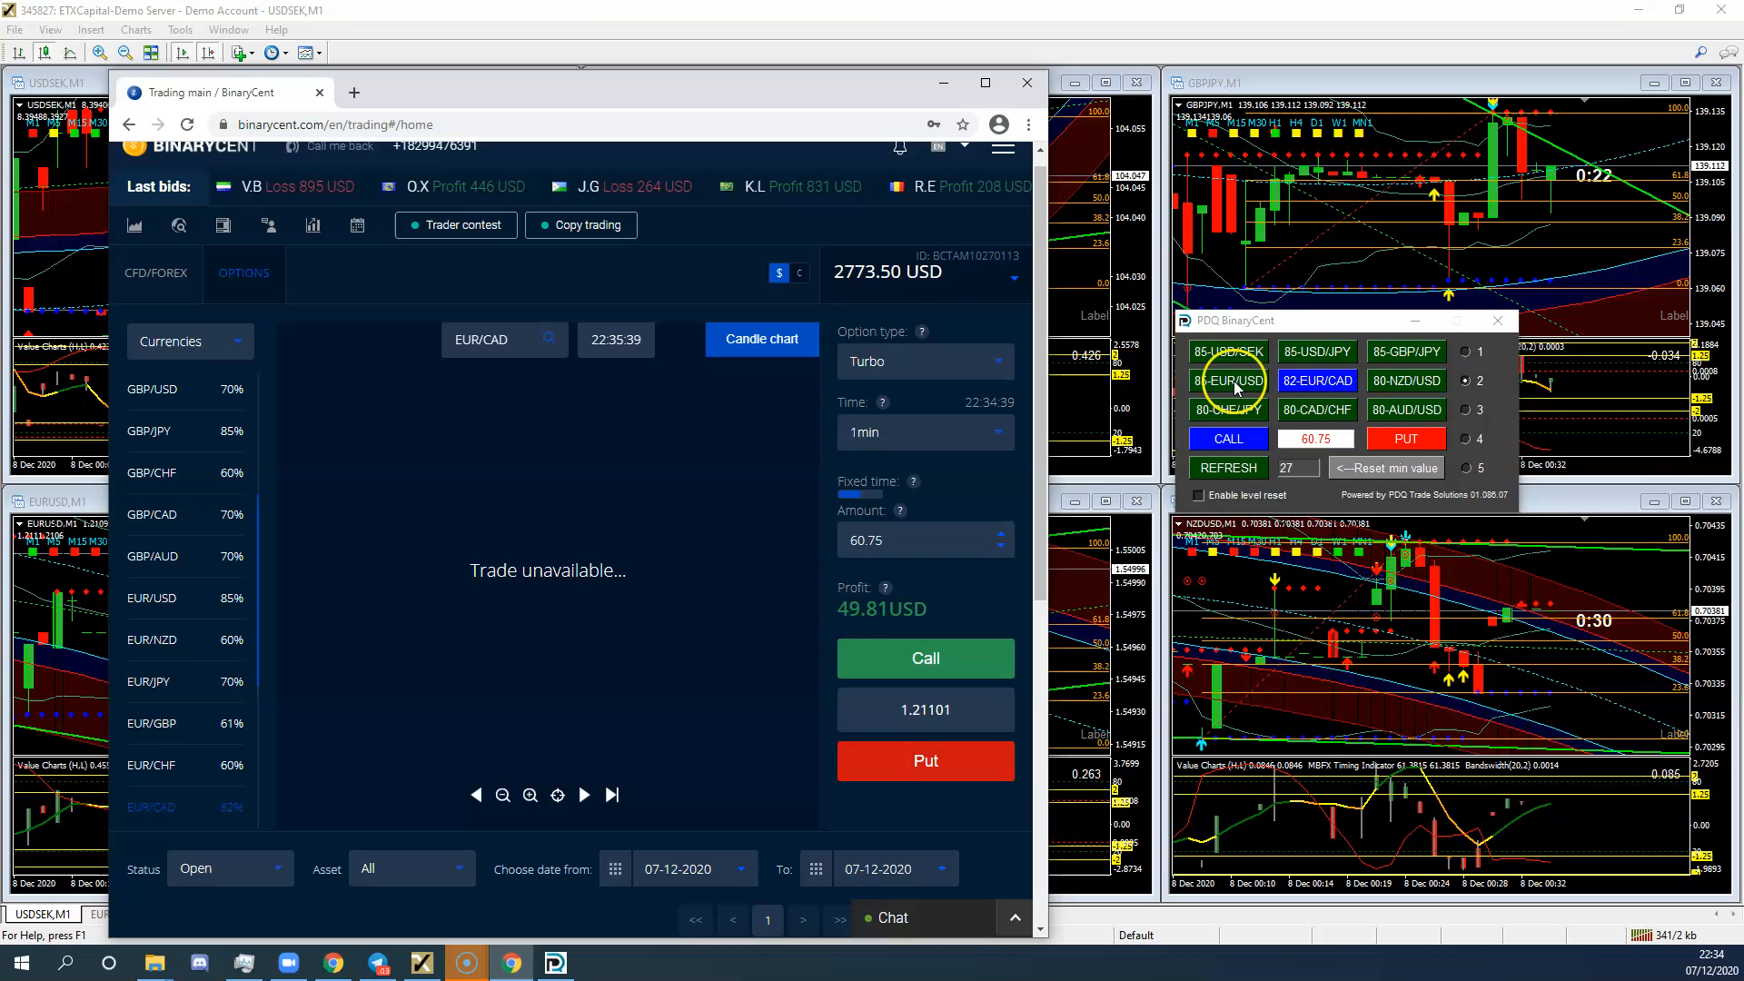
- Select 85-EUR/USD so the stake resets to 27.0, then bring the browser forward
left_click(1229, 381)
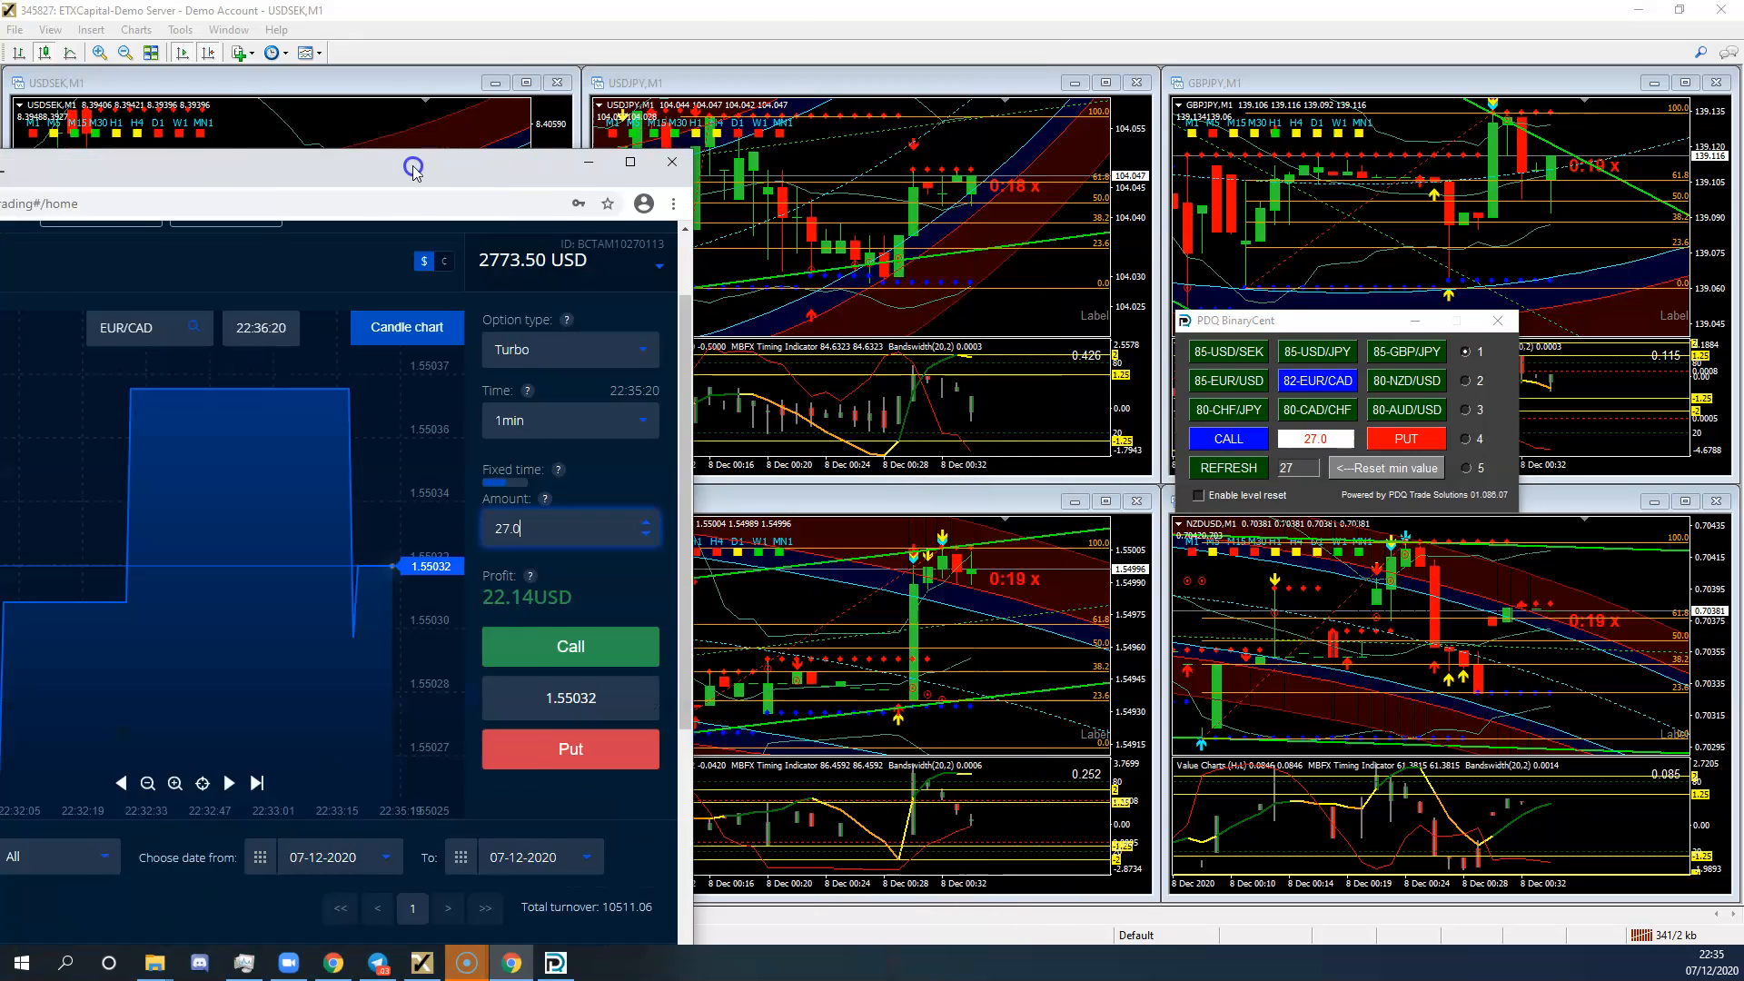
left_click(671, 163)
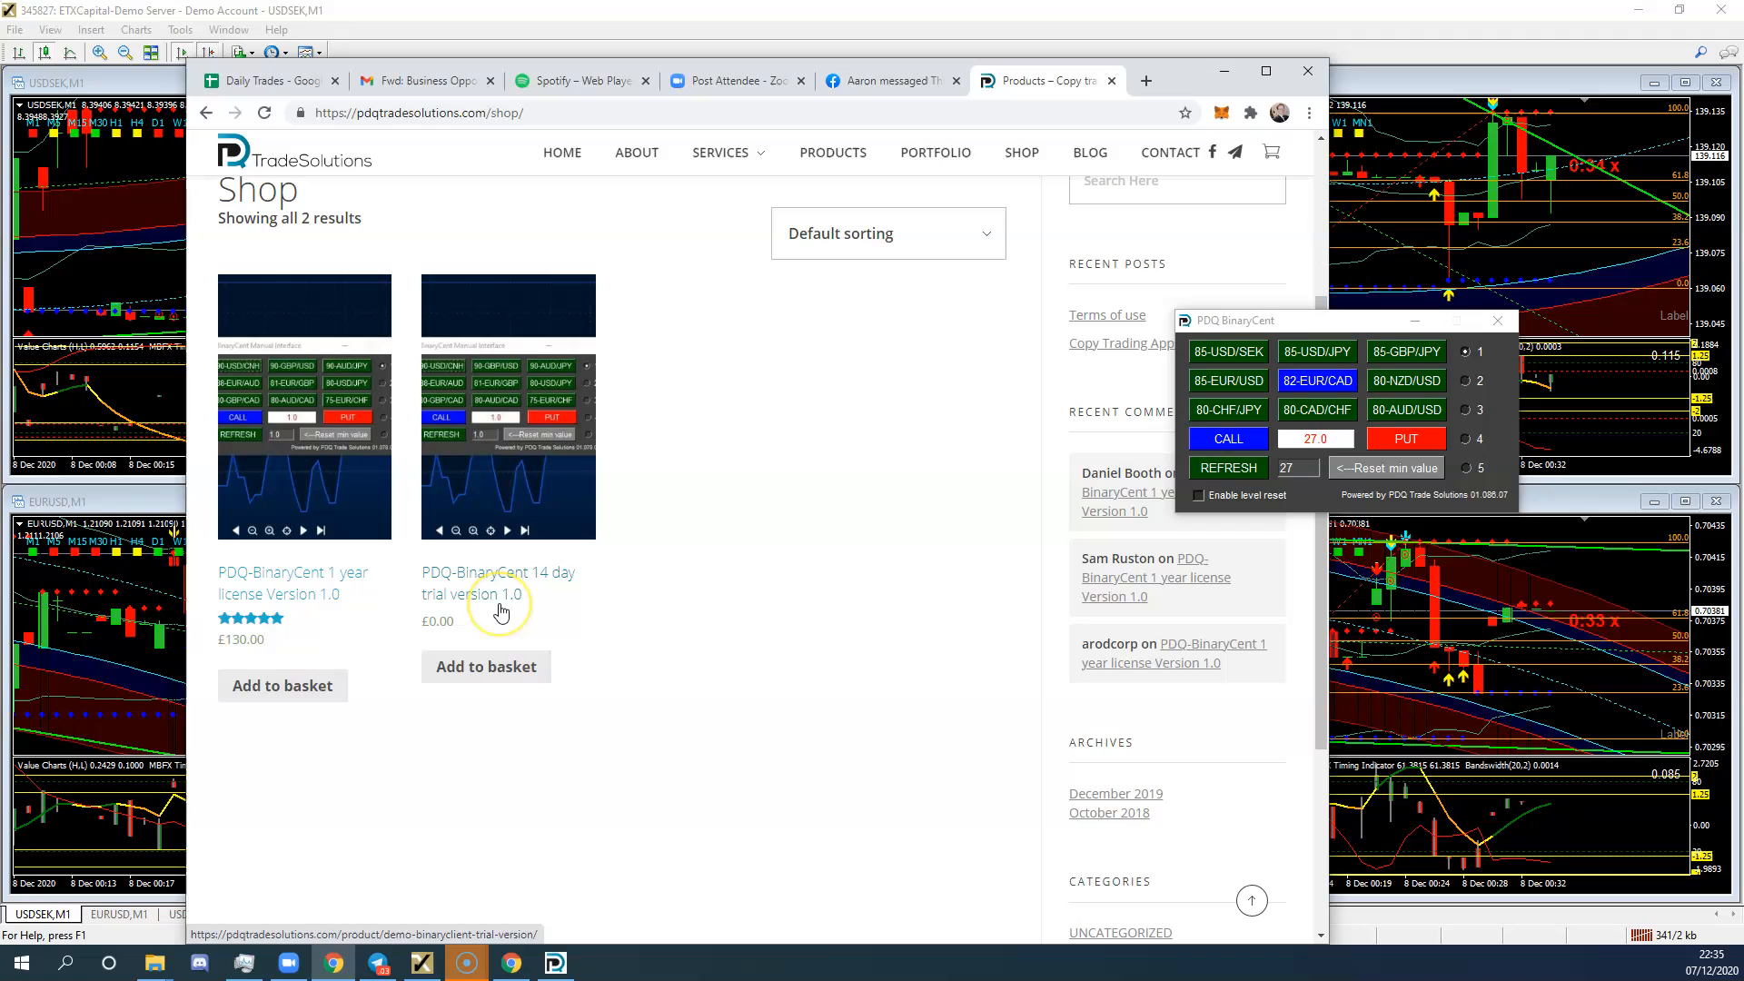
mouse_move(300, 600)
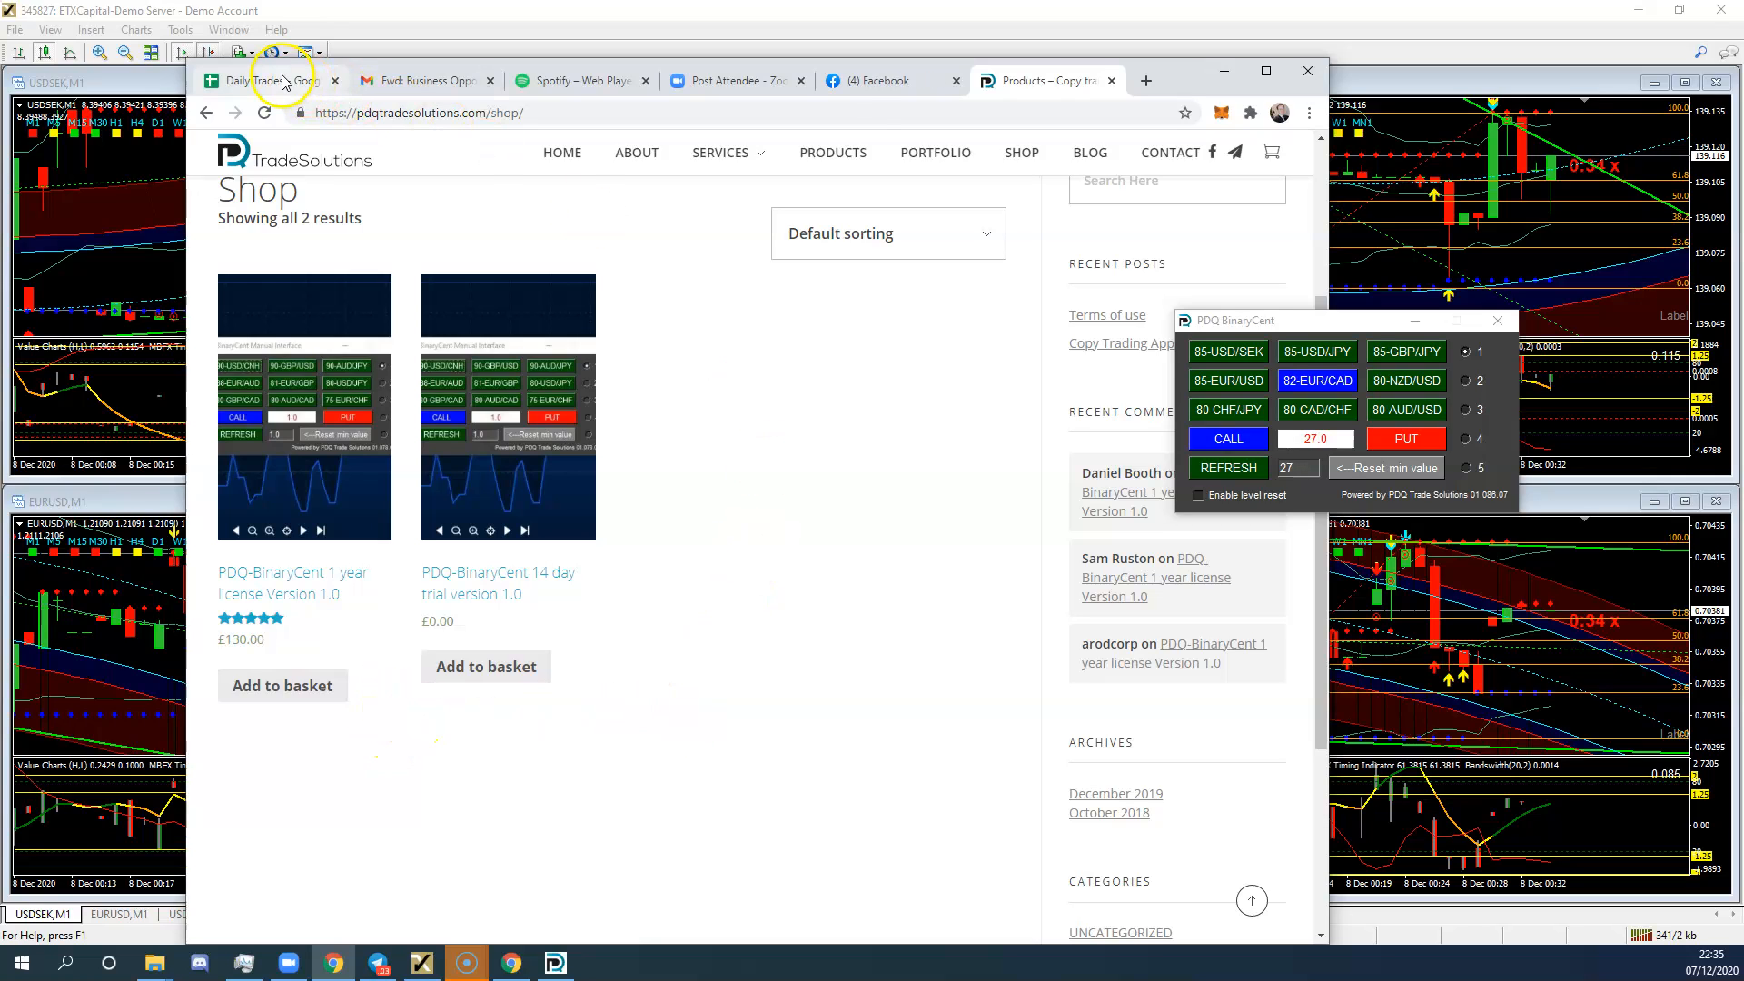
- Switch from the PDQ shop page to the Daily Trades Google Sheets tab
left_click(267, 79)
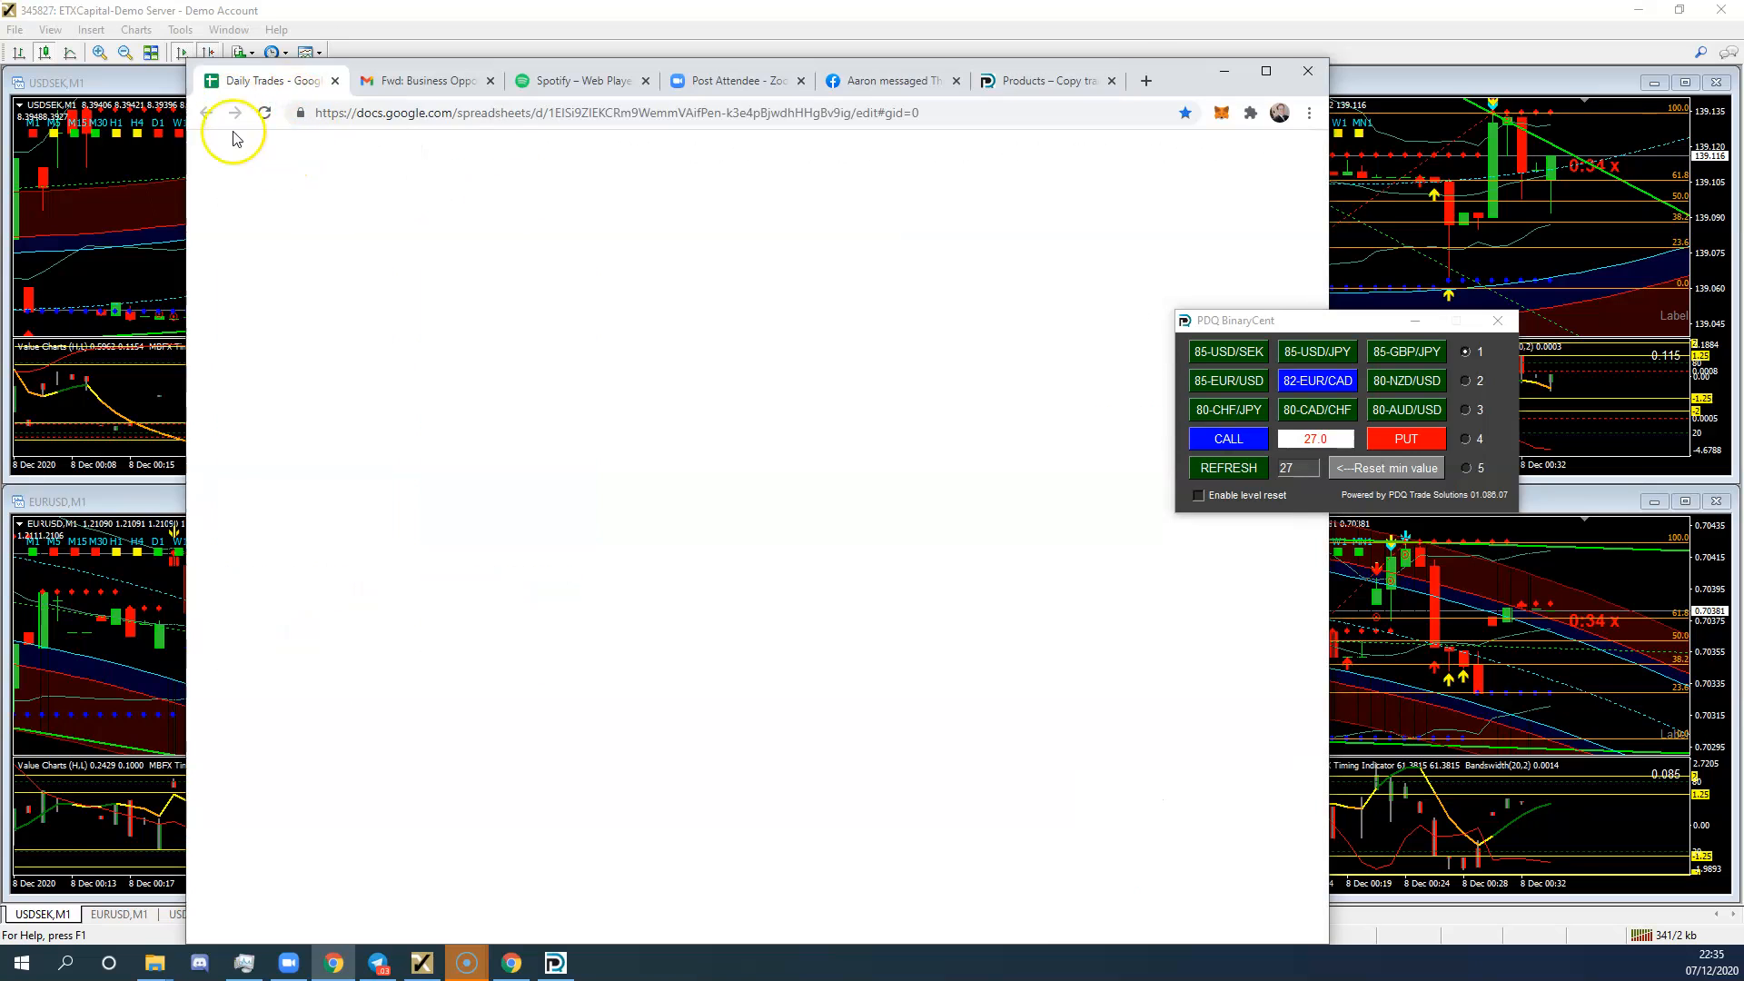